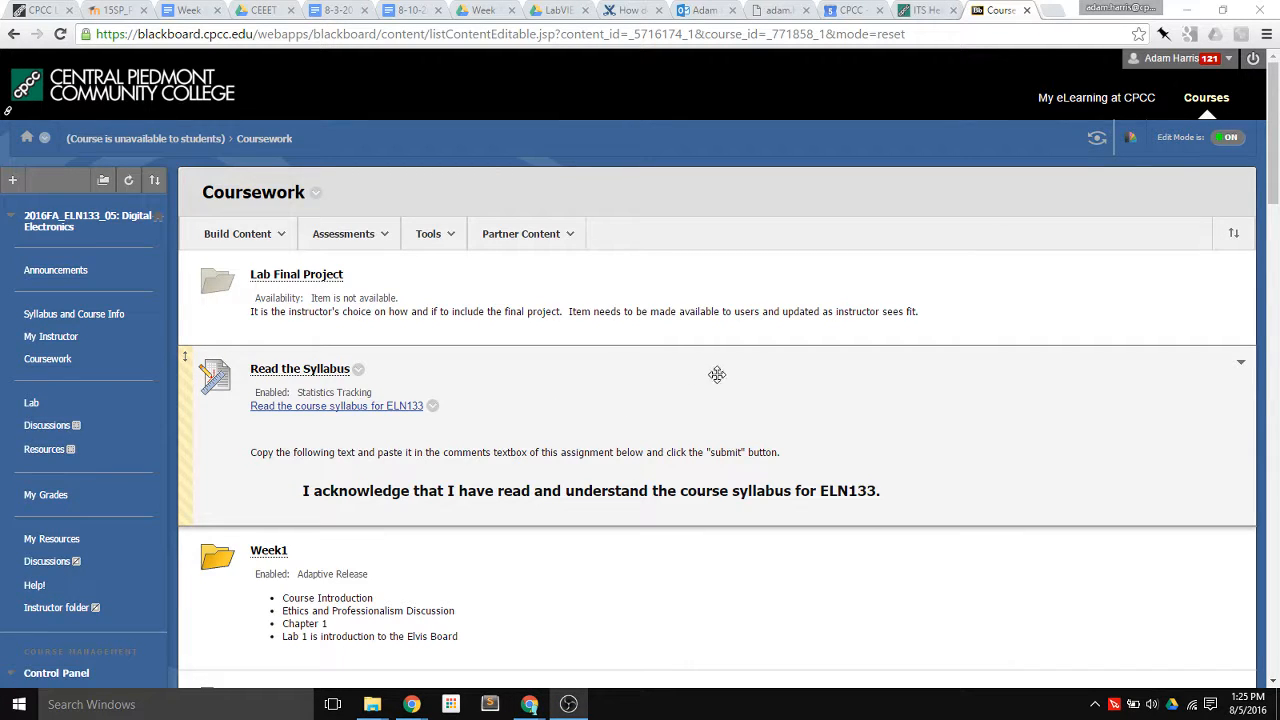
mouse_move(420, 443)
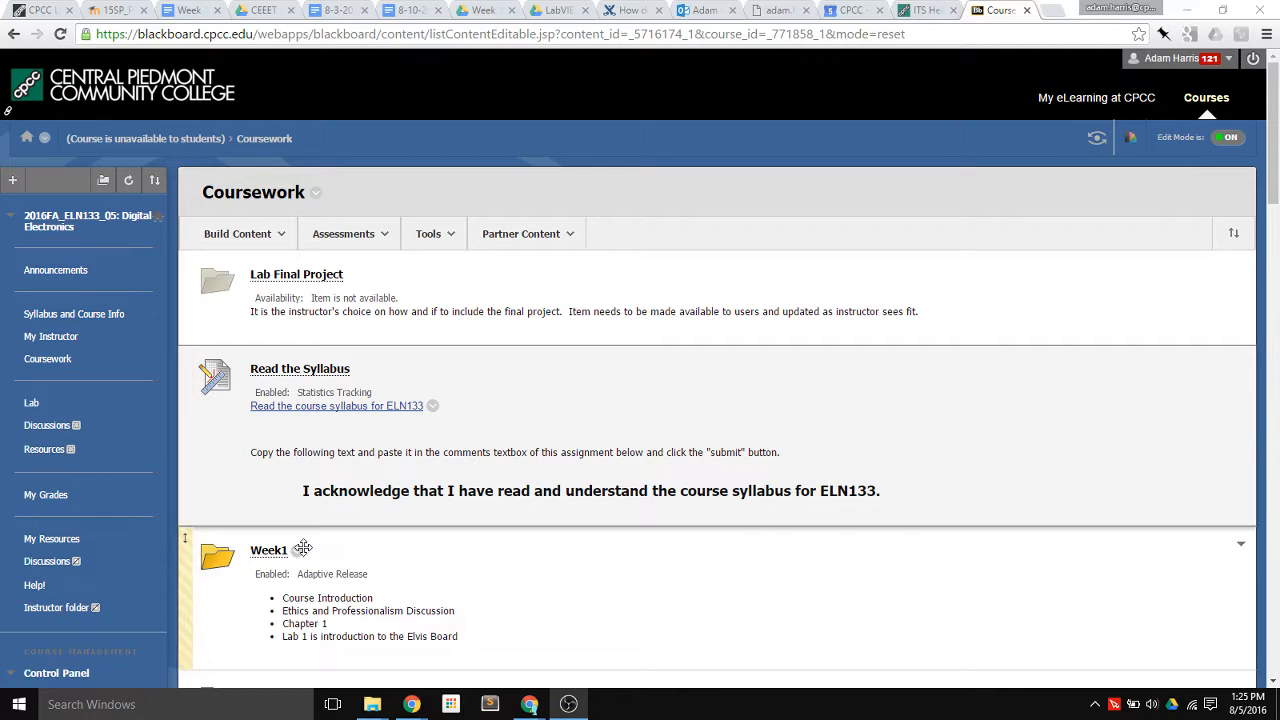
mouse_move(282, 560)
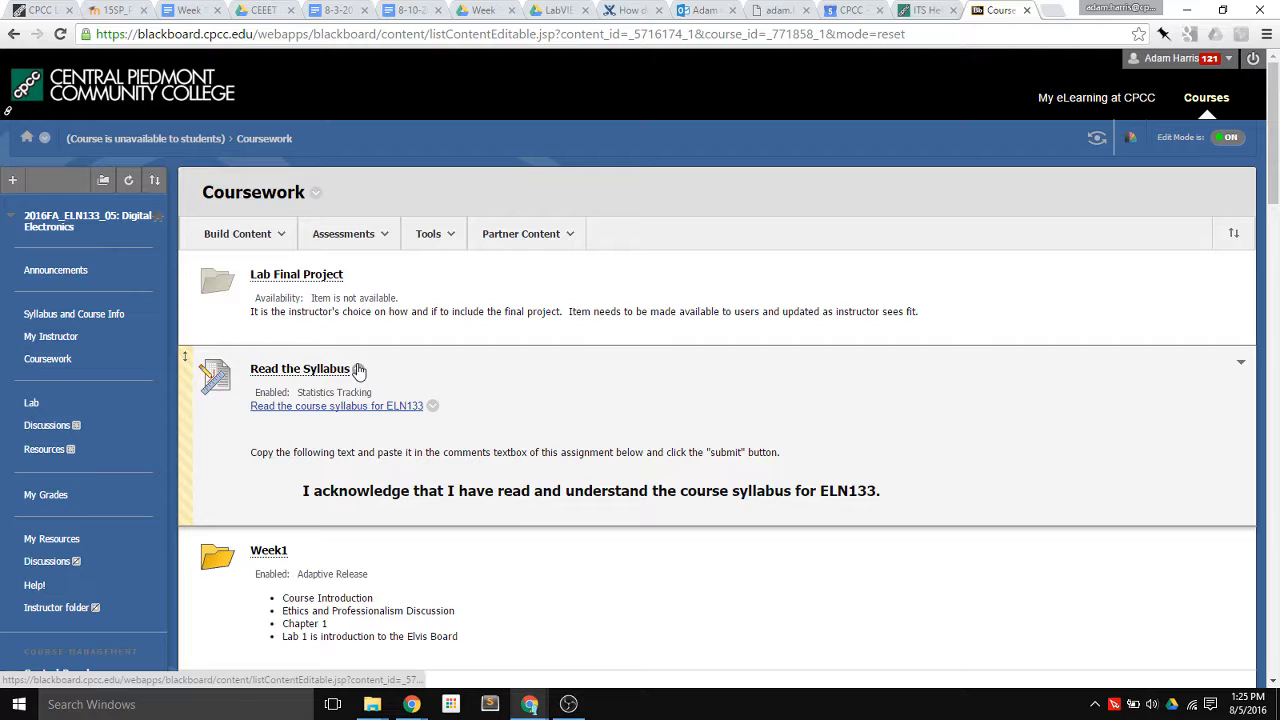
- Review the Read the Syllabus assignment's acknowledgement sentence and leave its editor without saving
left_click(349, 233)
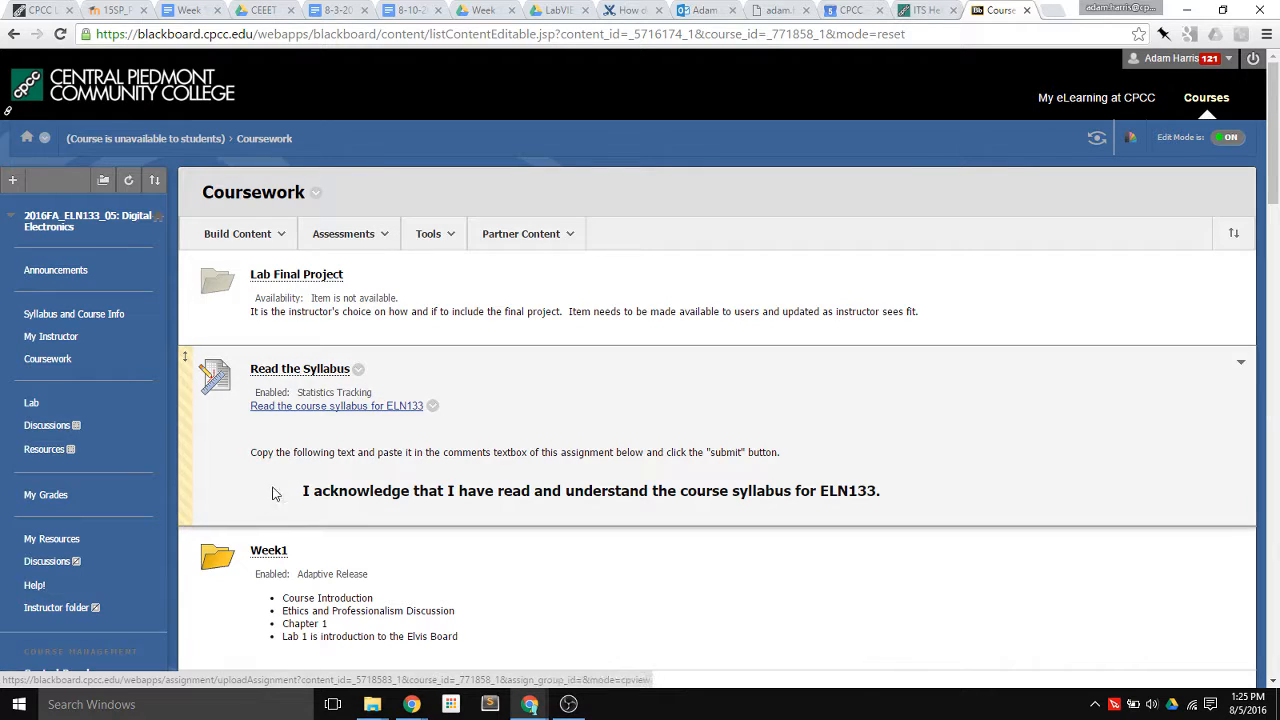
mouse_move(331, 372)
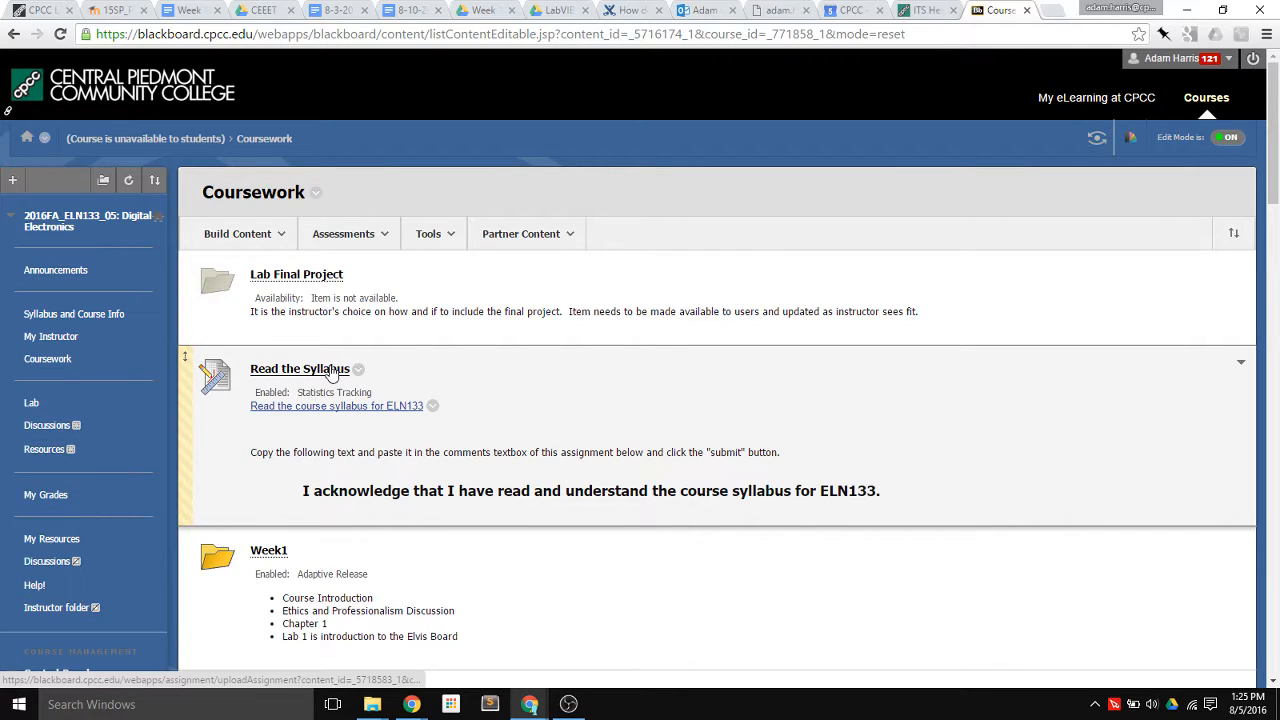
left_click(357, 369)
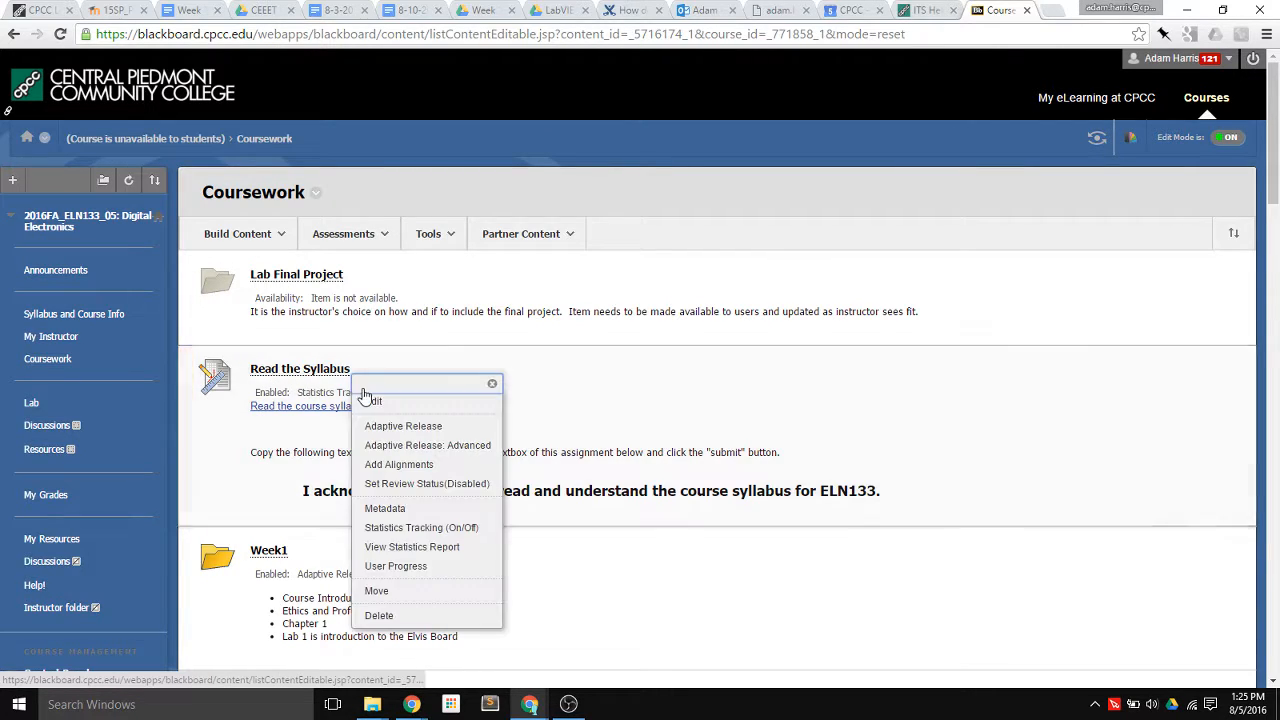
left_click(371, 401)
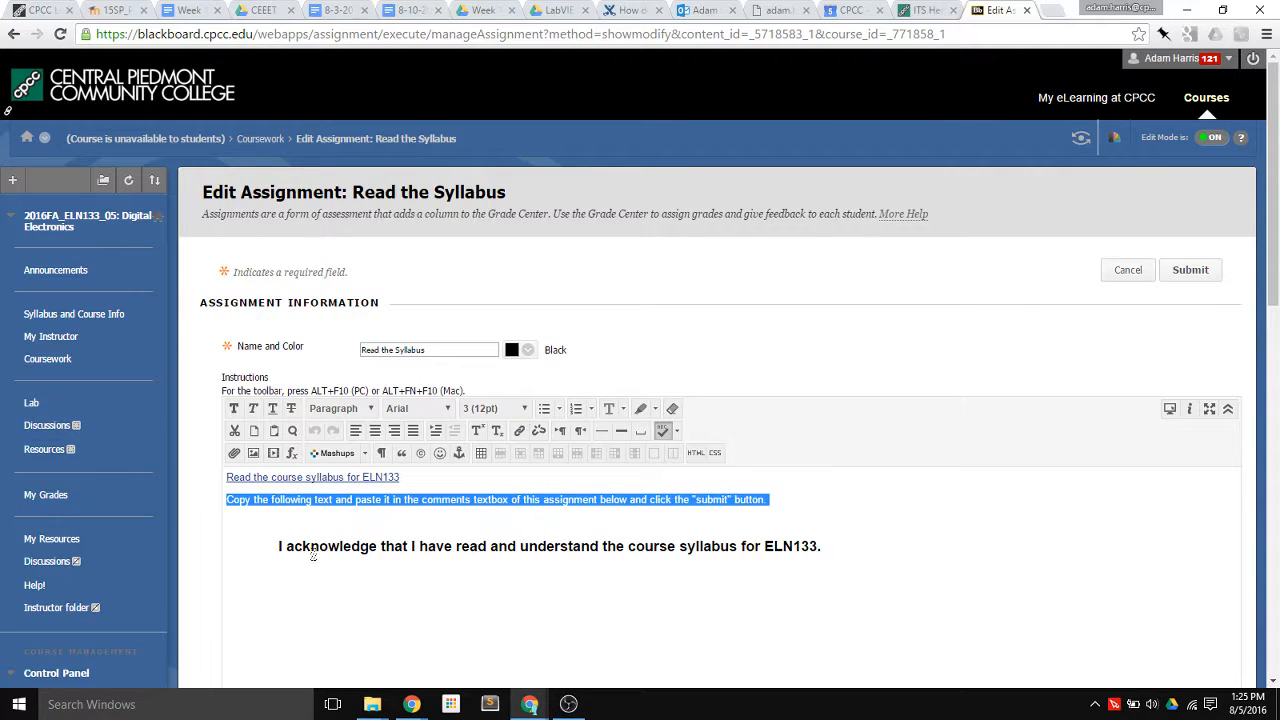
left_click_drag(278, 546, 740, 546)
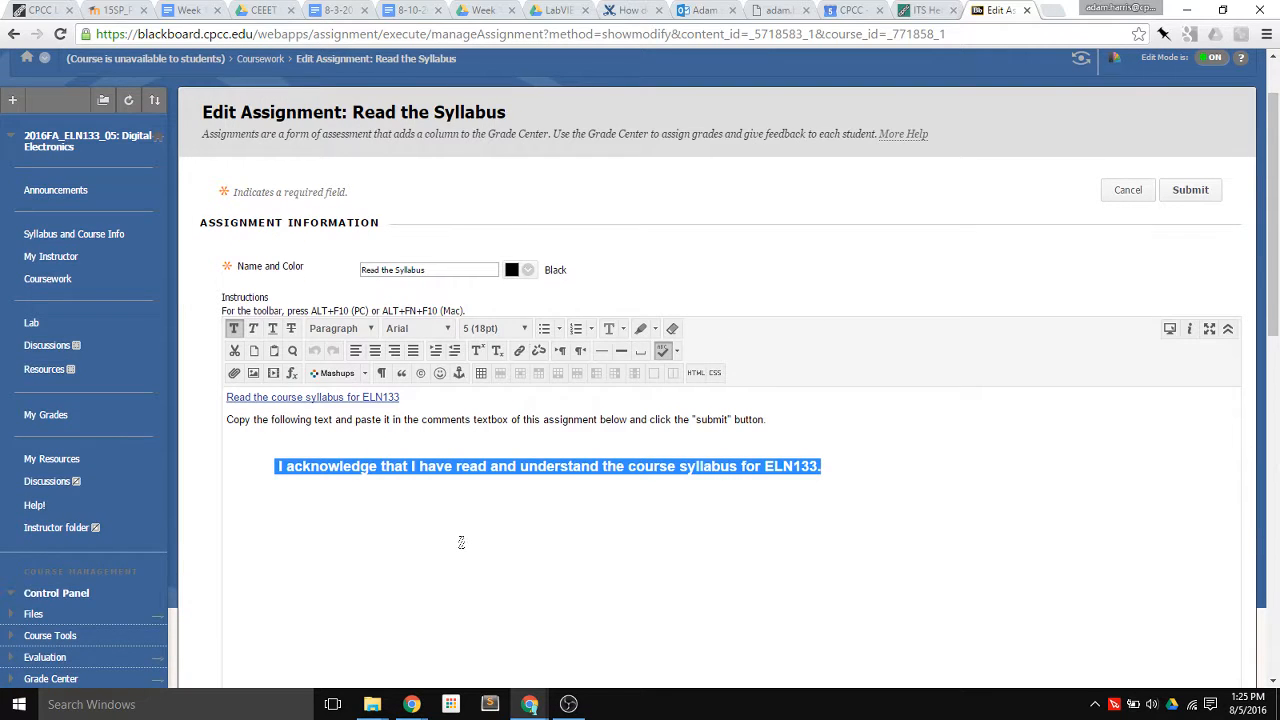
mouse_move(504, 490)
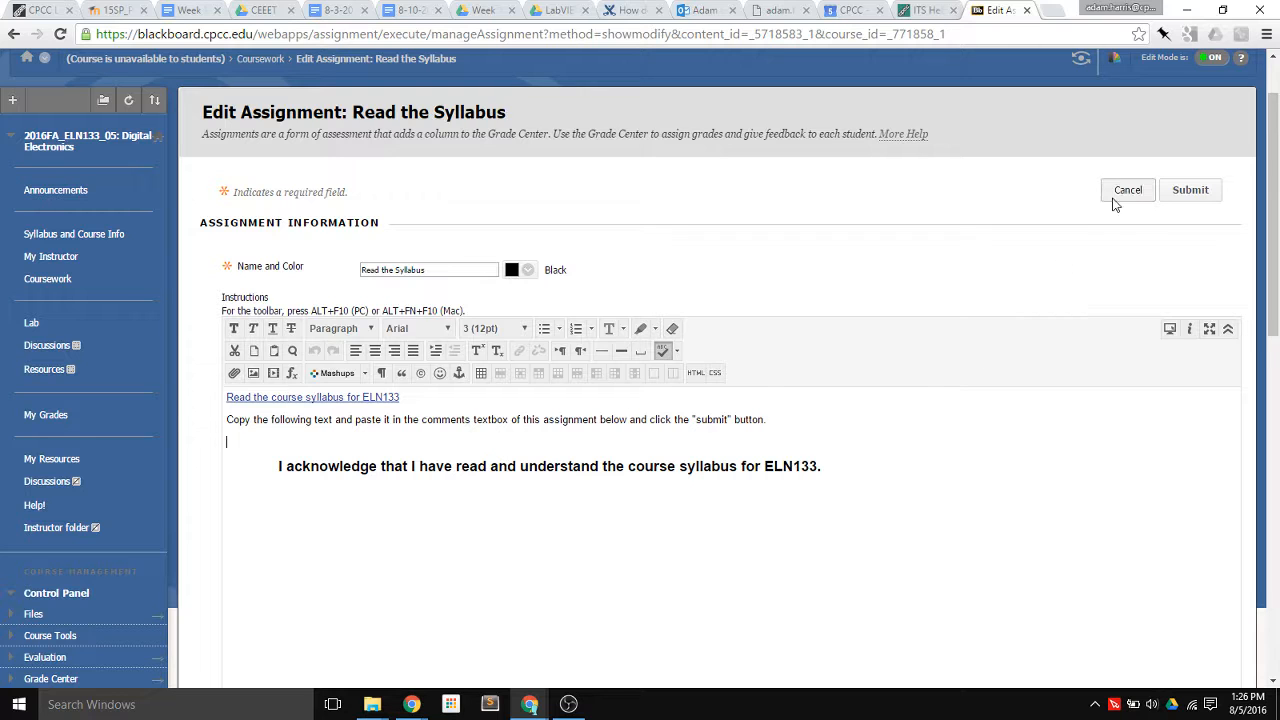
left_click(1127, 189)
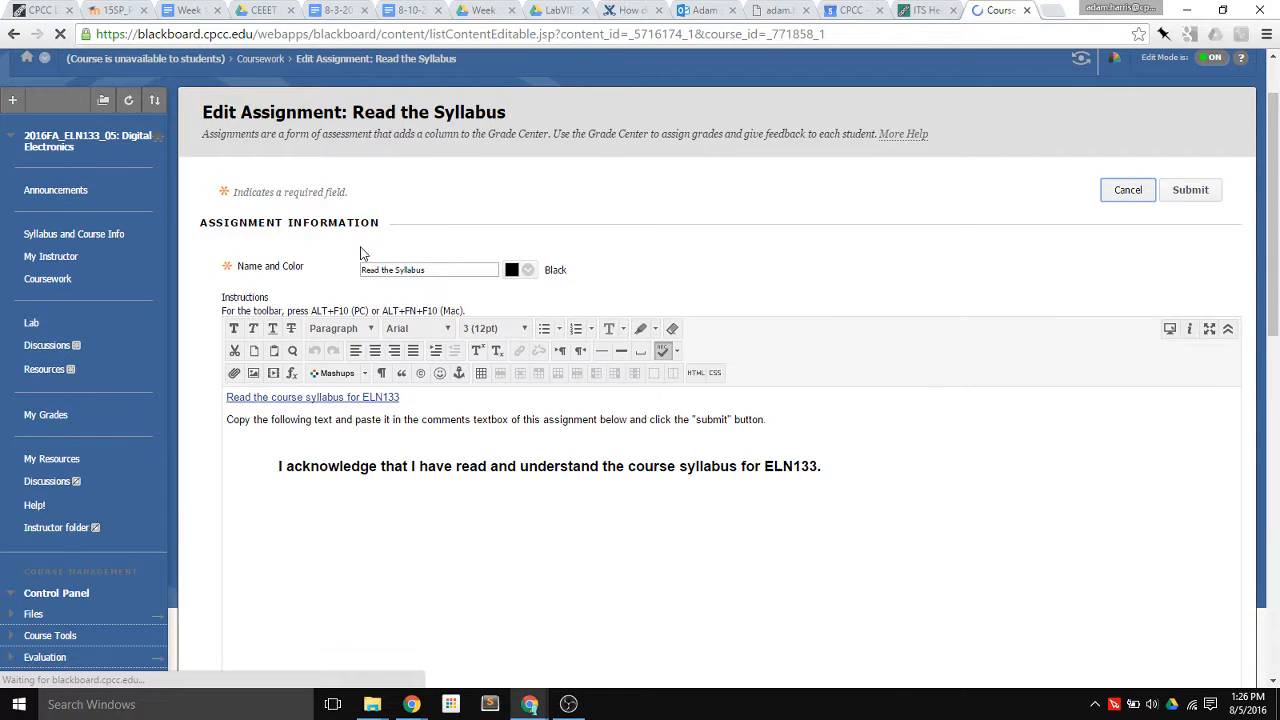
left_click(1127, 190)
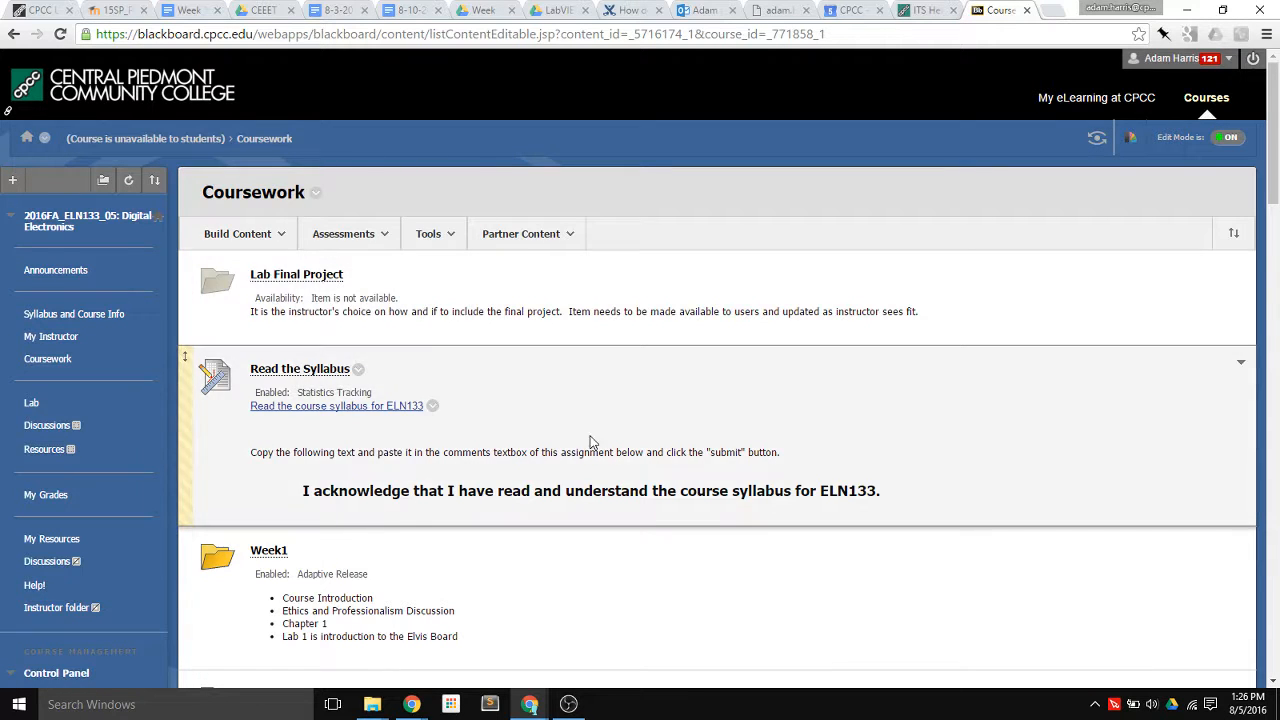
scroll("down", 3)
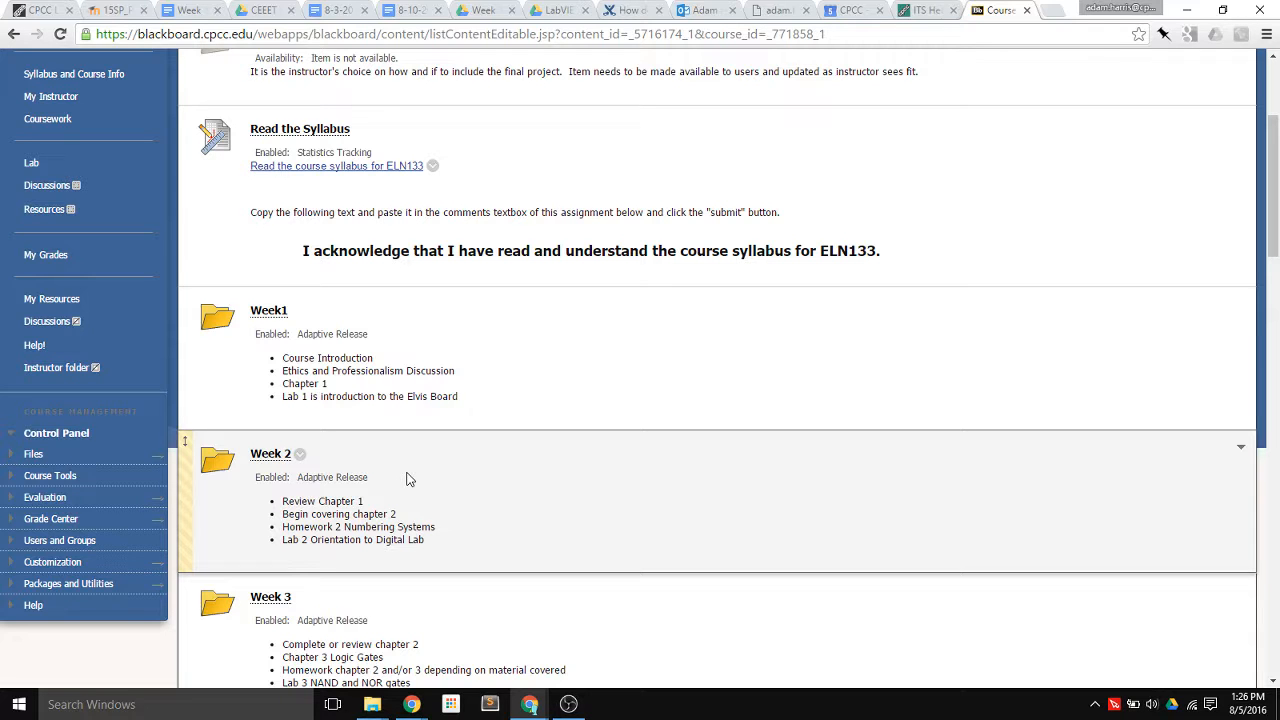
scroll("down", 3)
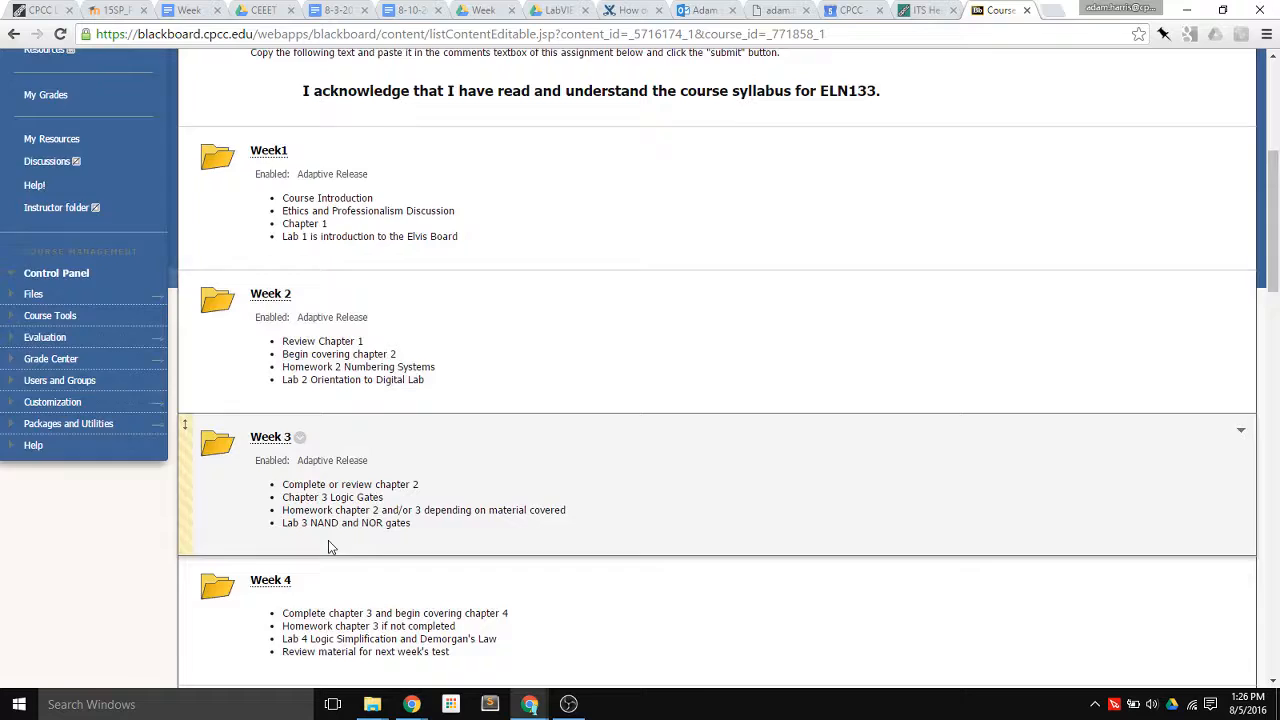
scroll("down", 3)
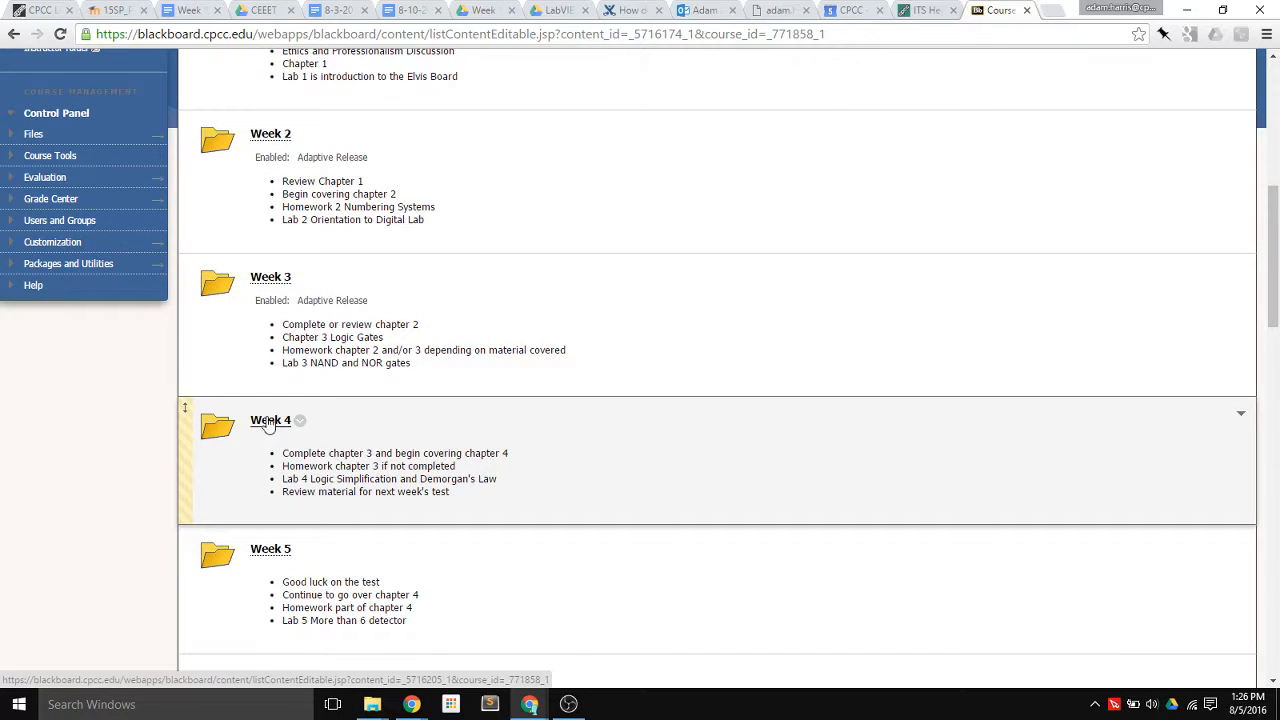
mouse_move(271, 425)
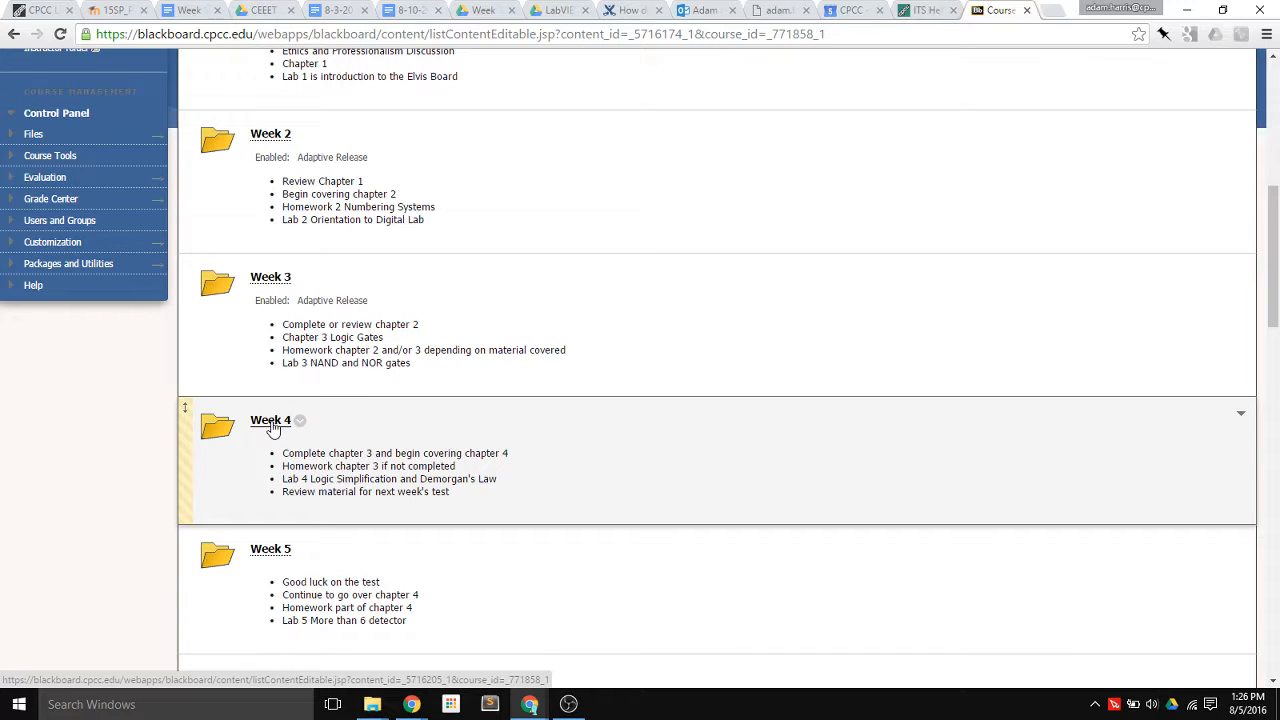
scroll("up", 3)
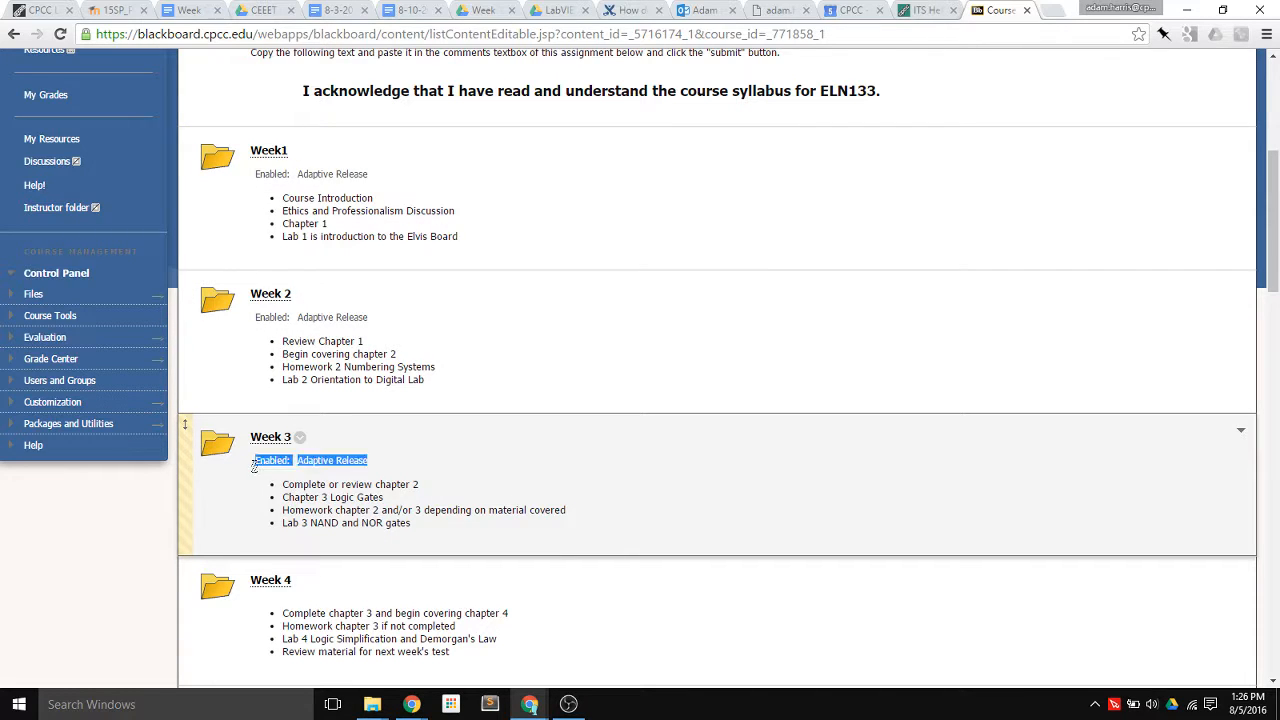
mouse_move(367, 481)
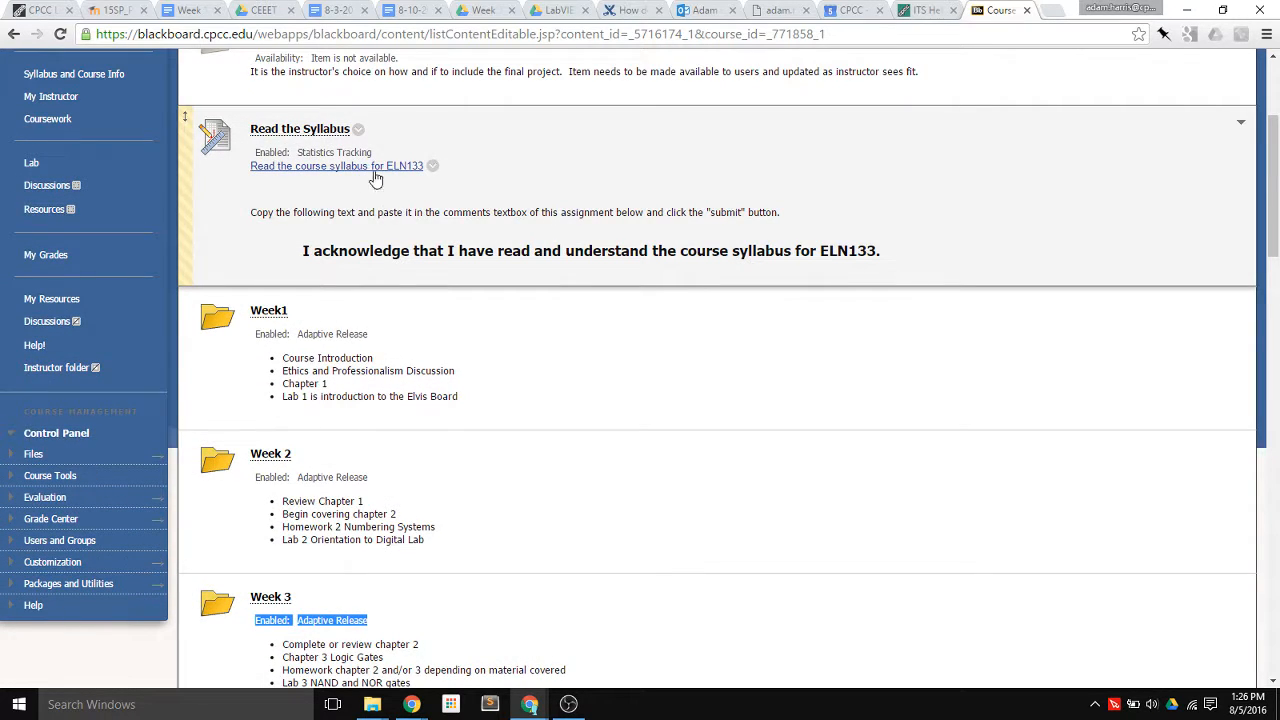
mouse_move(370, 203)
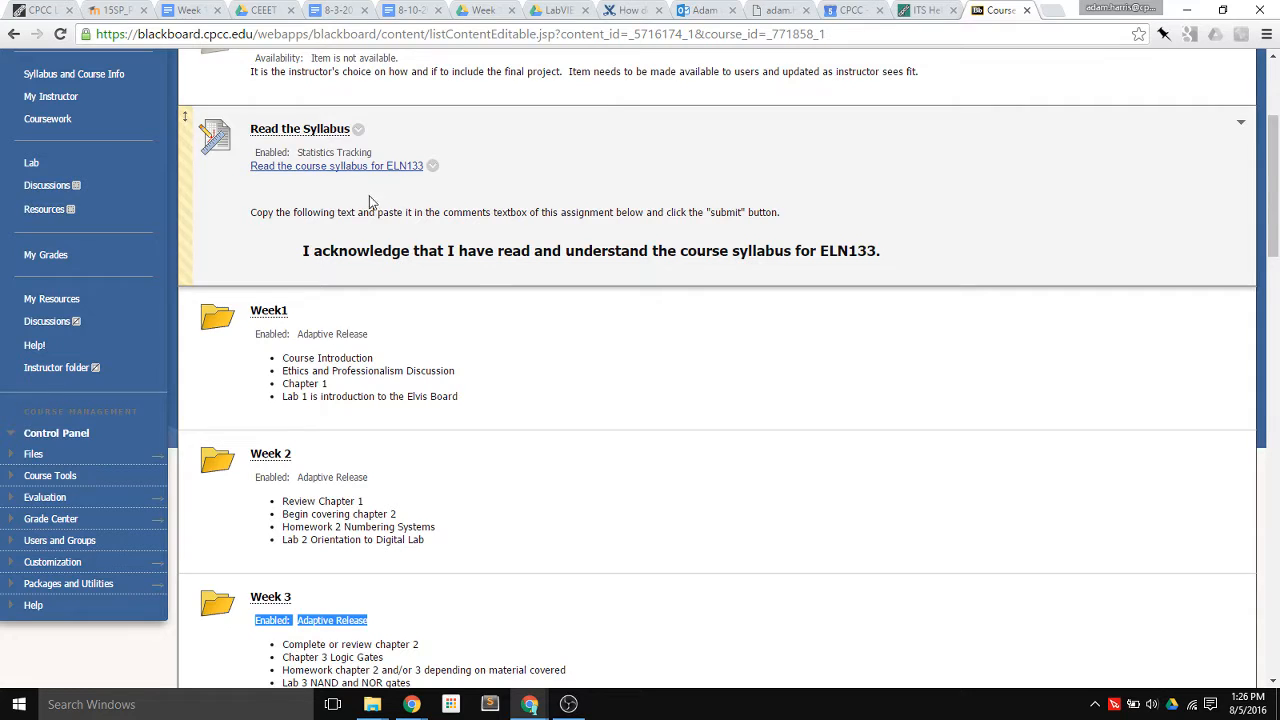
scroll("down", 3)
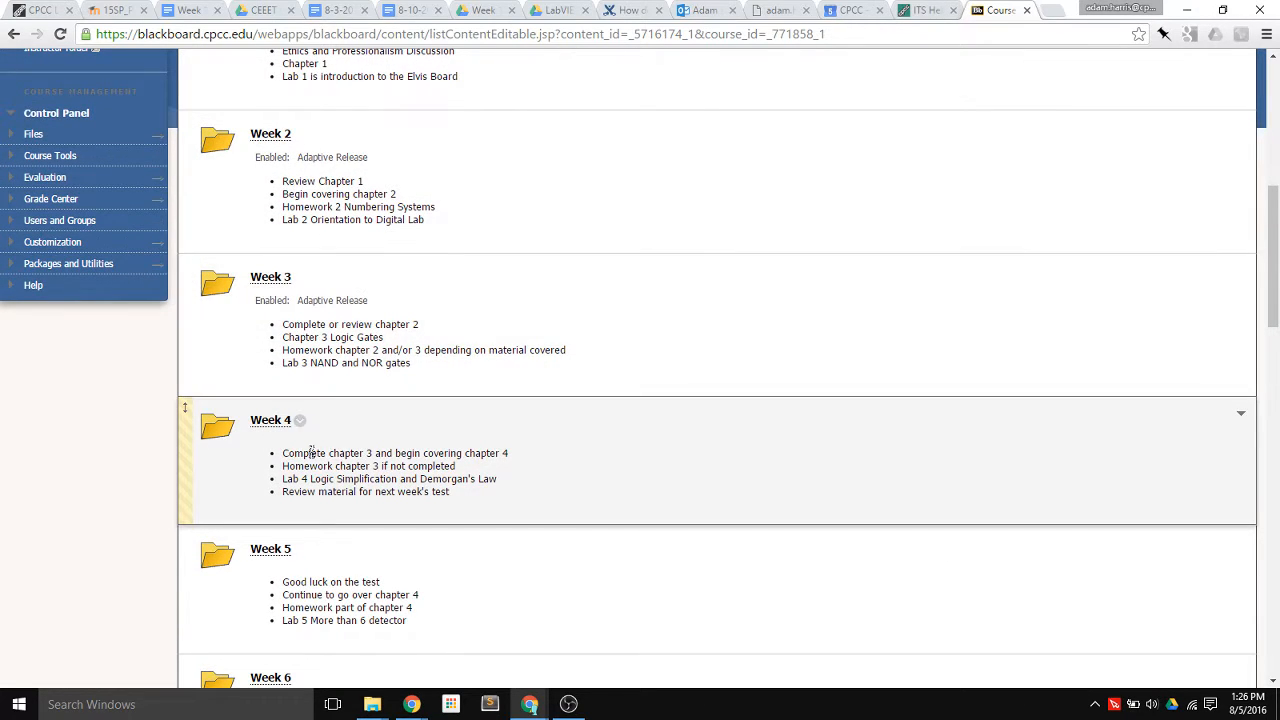
- Add a basic adaptive release rule for the Week folder based on Read the Syllabus
left_click(300, 420)
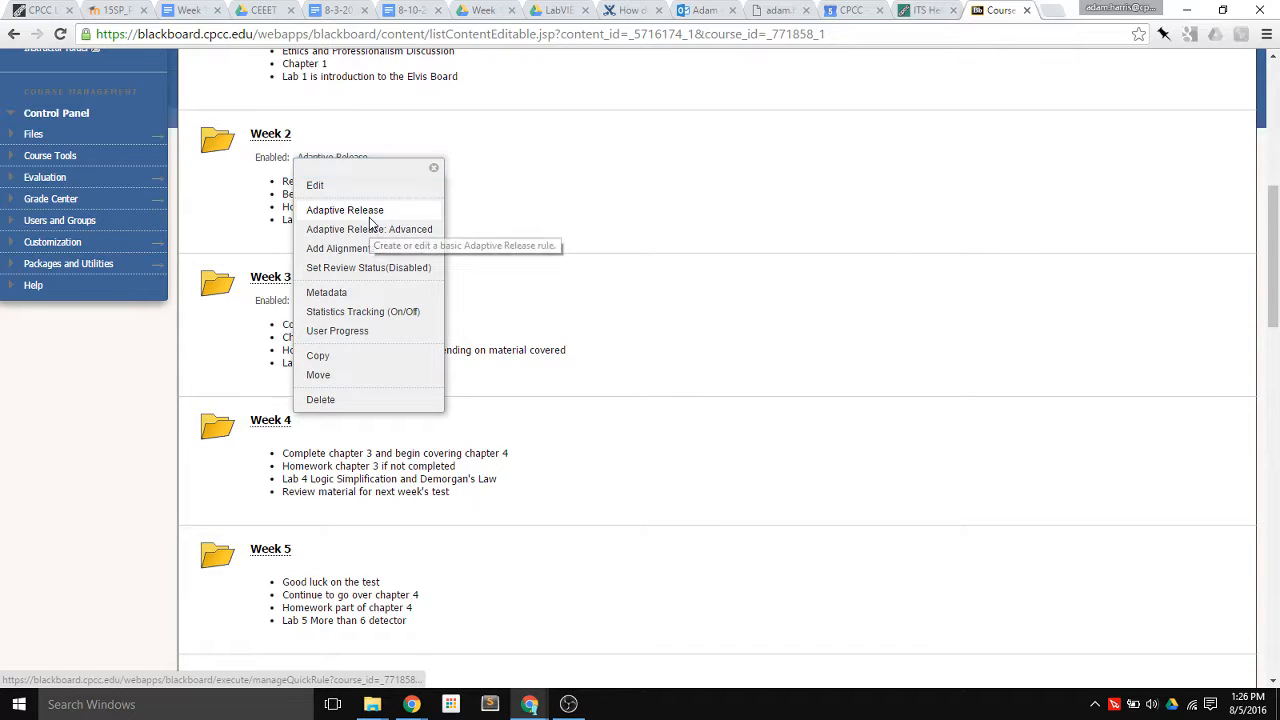
left_click(345, 210)
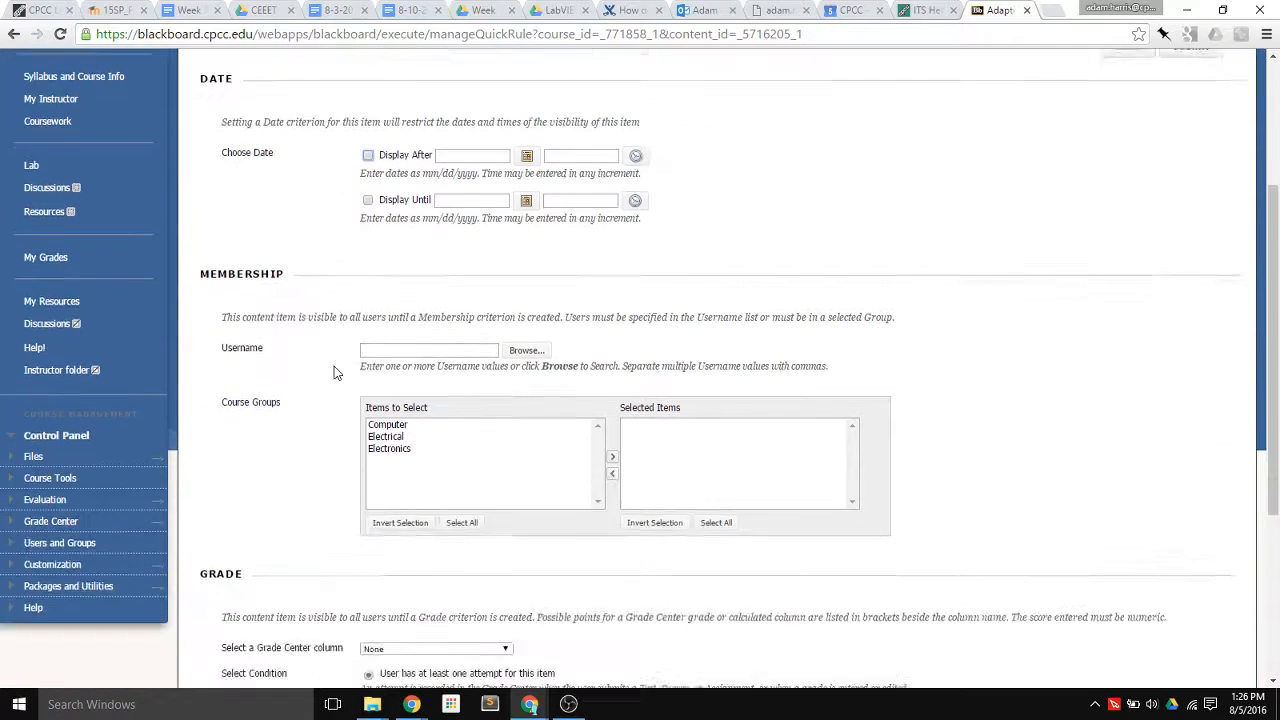
scroll("down", 3)
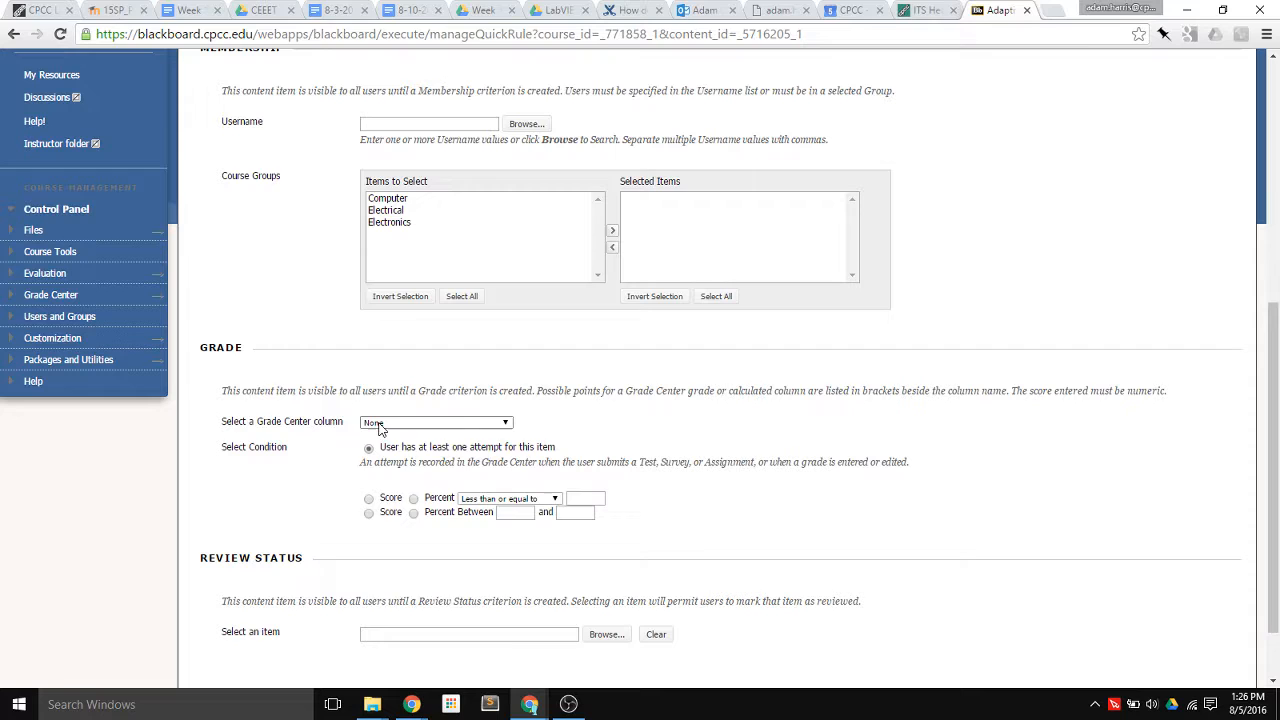
left_click(435, 422)
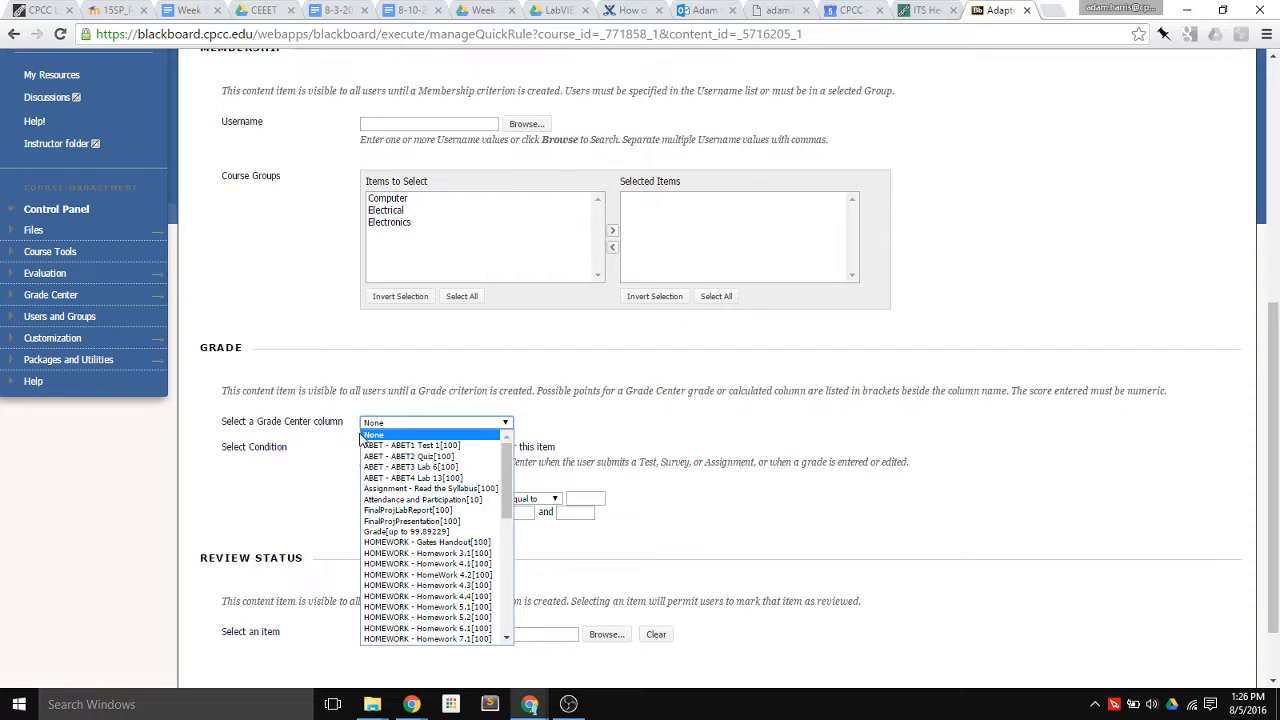
mouse_move(430, 488)
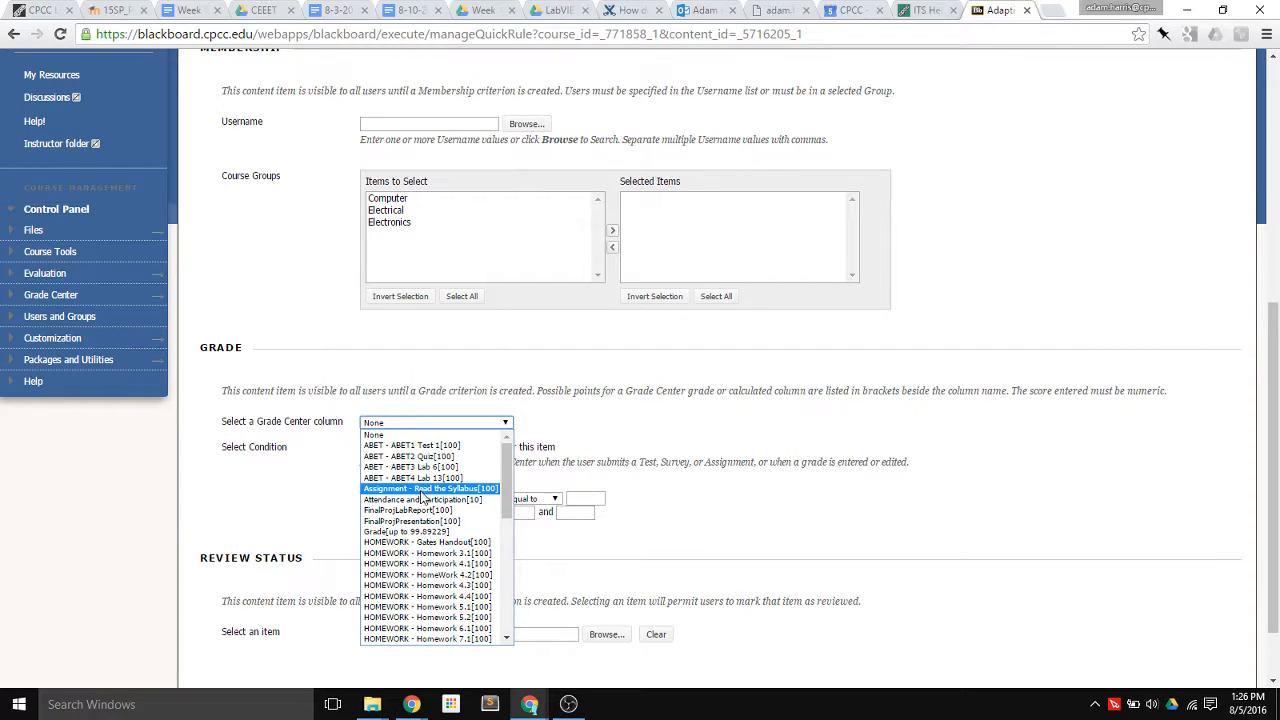
left_click(430, 488)
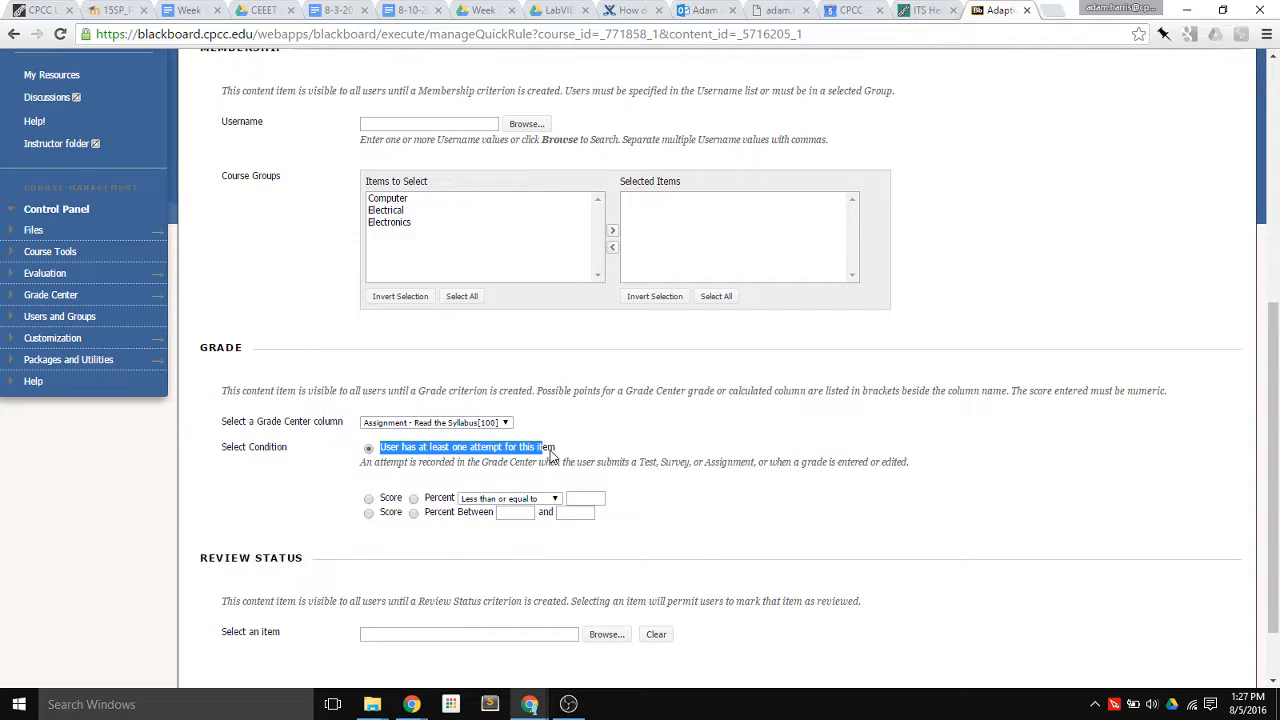
scroll("down", 3)
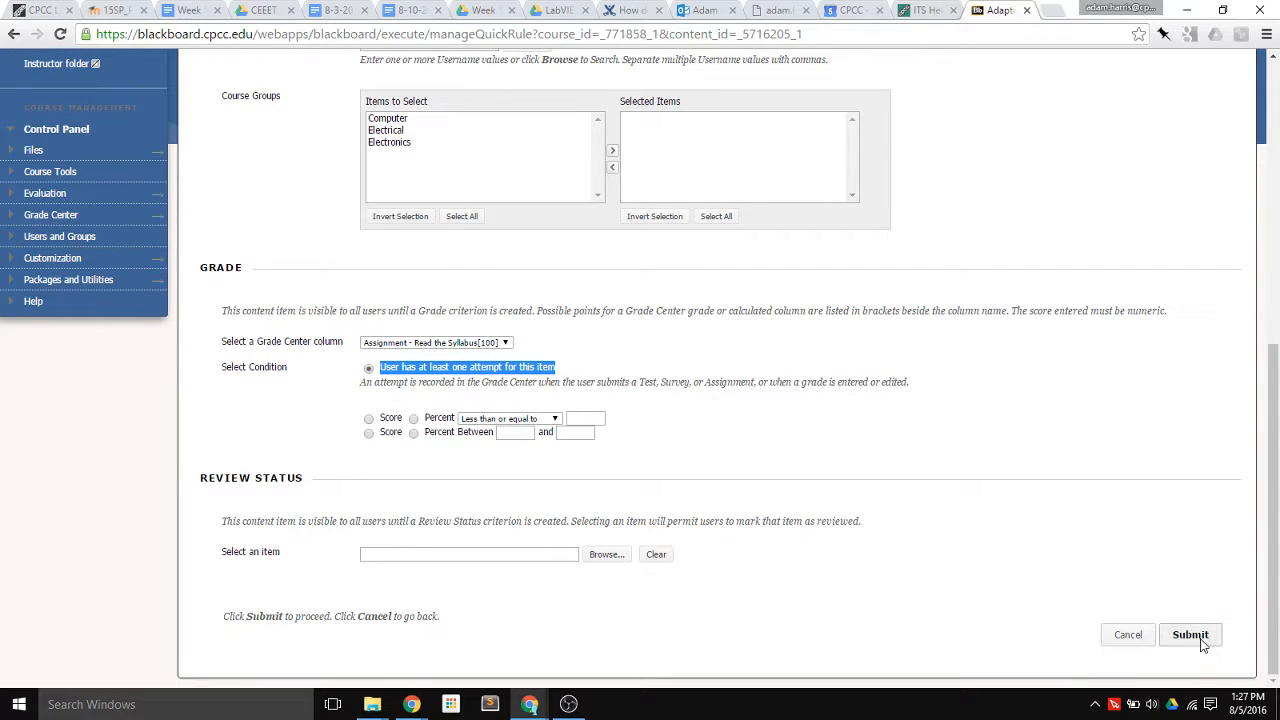
left_click(1190, 634)
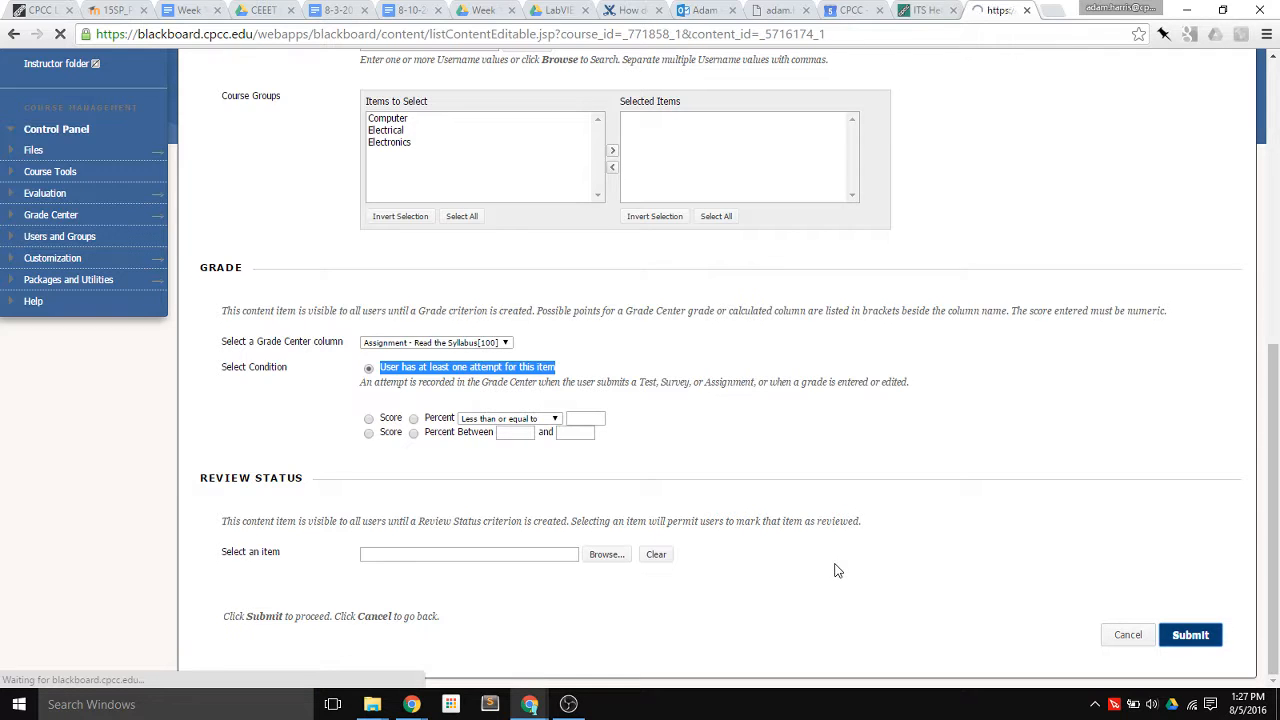
left_click(1190, 634)
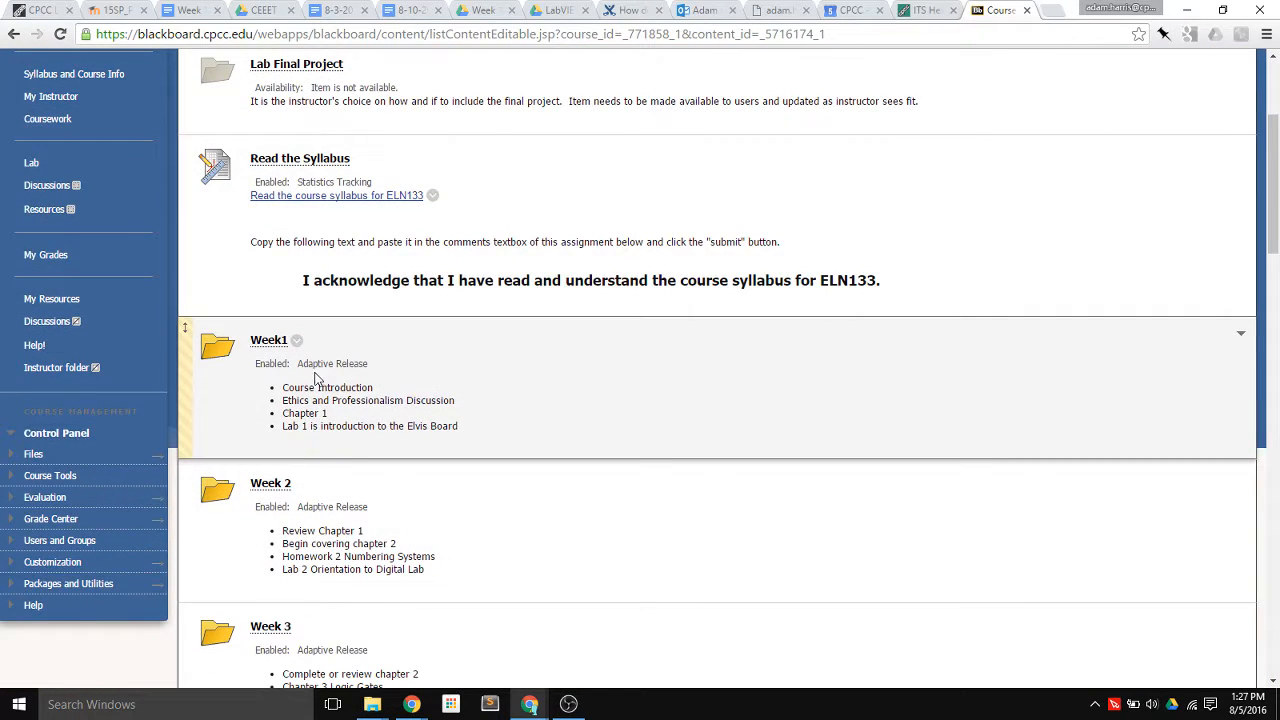
scroll("down", 3)
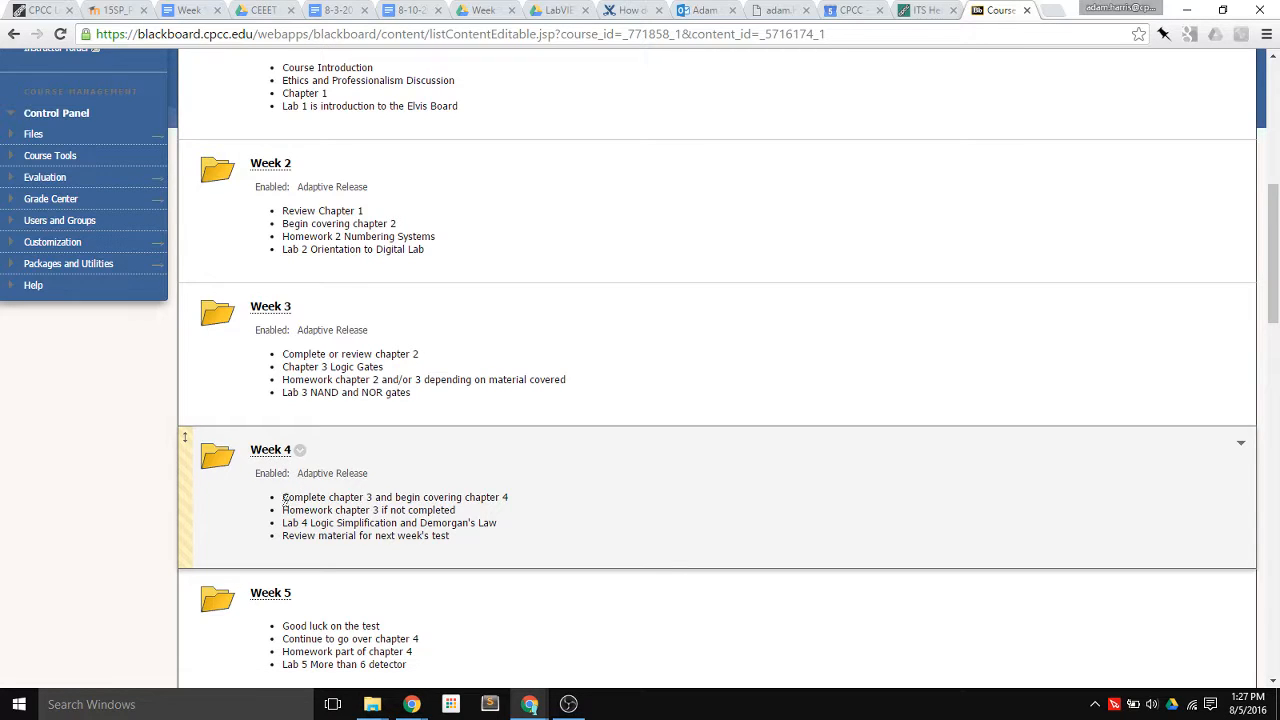
left_click_drag(282, 497, 451, 535)
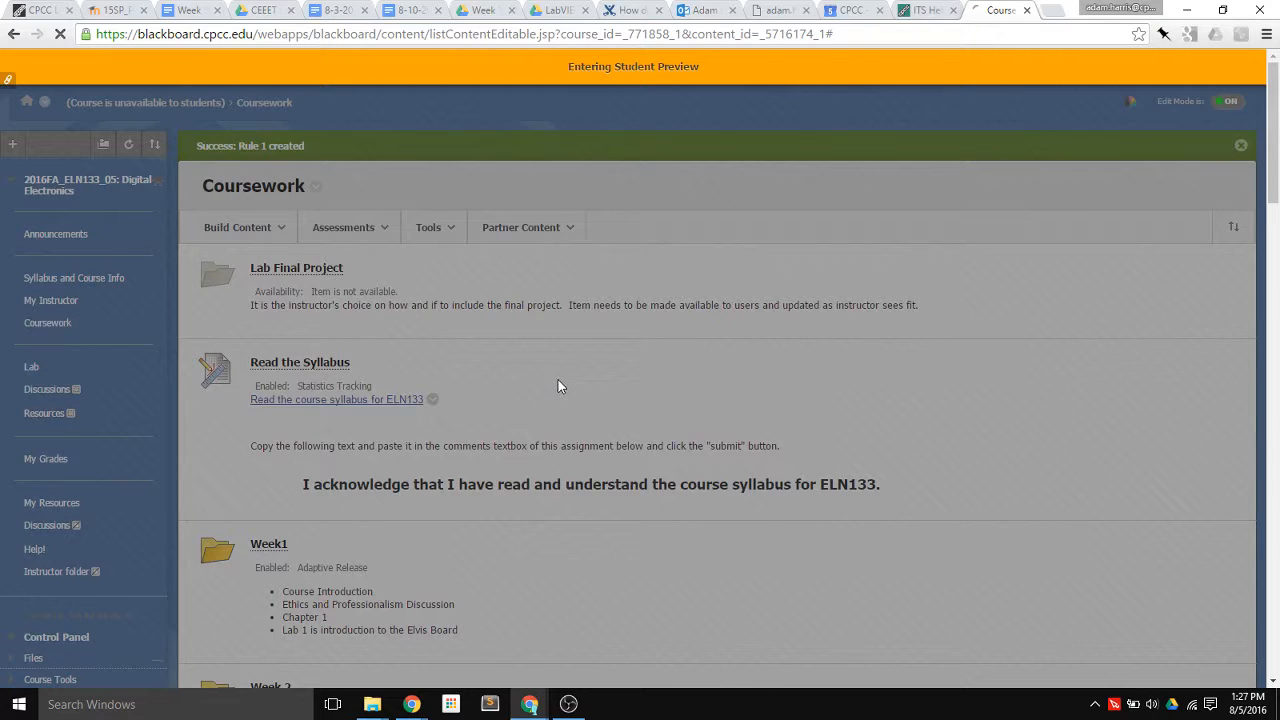
- Enter Student Preview, go to Coursework and open the Read the Syllabus assignment
left_click(55, 232)
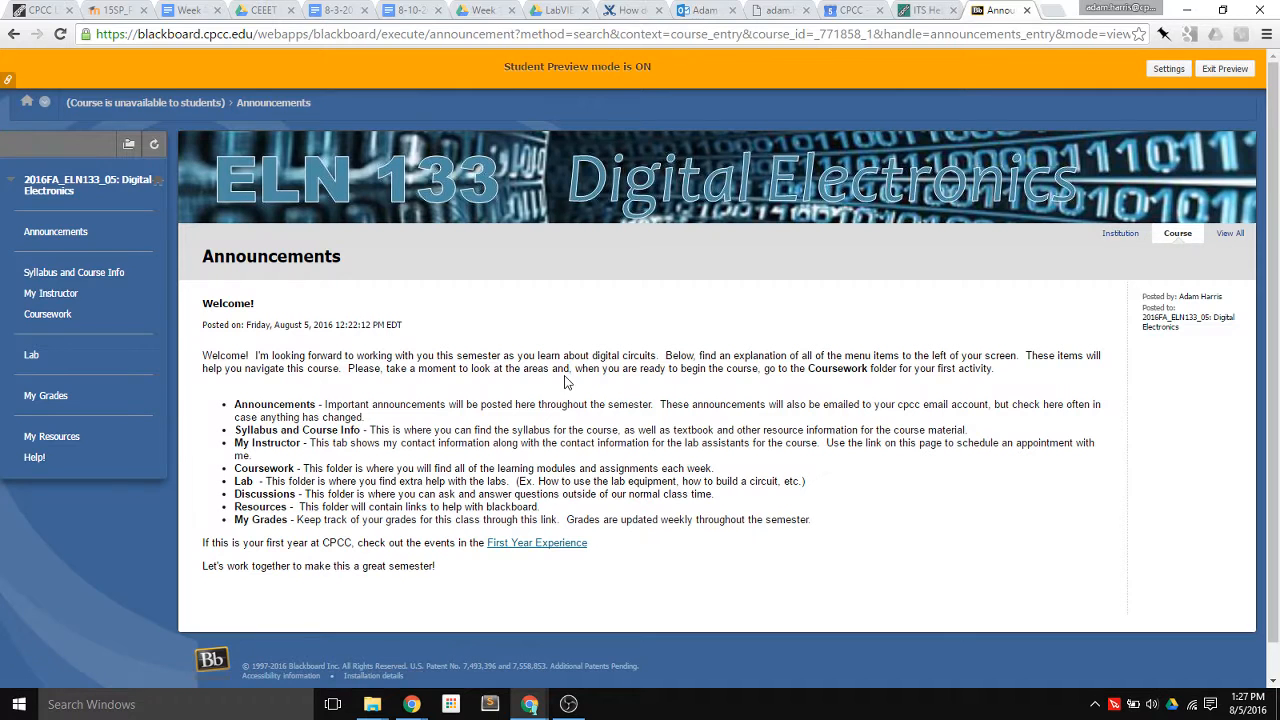
left_click(47, 314)
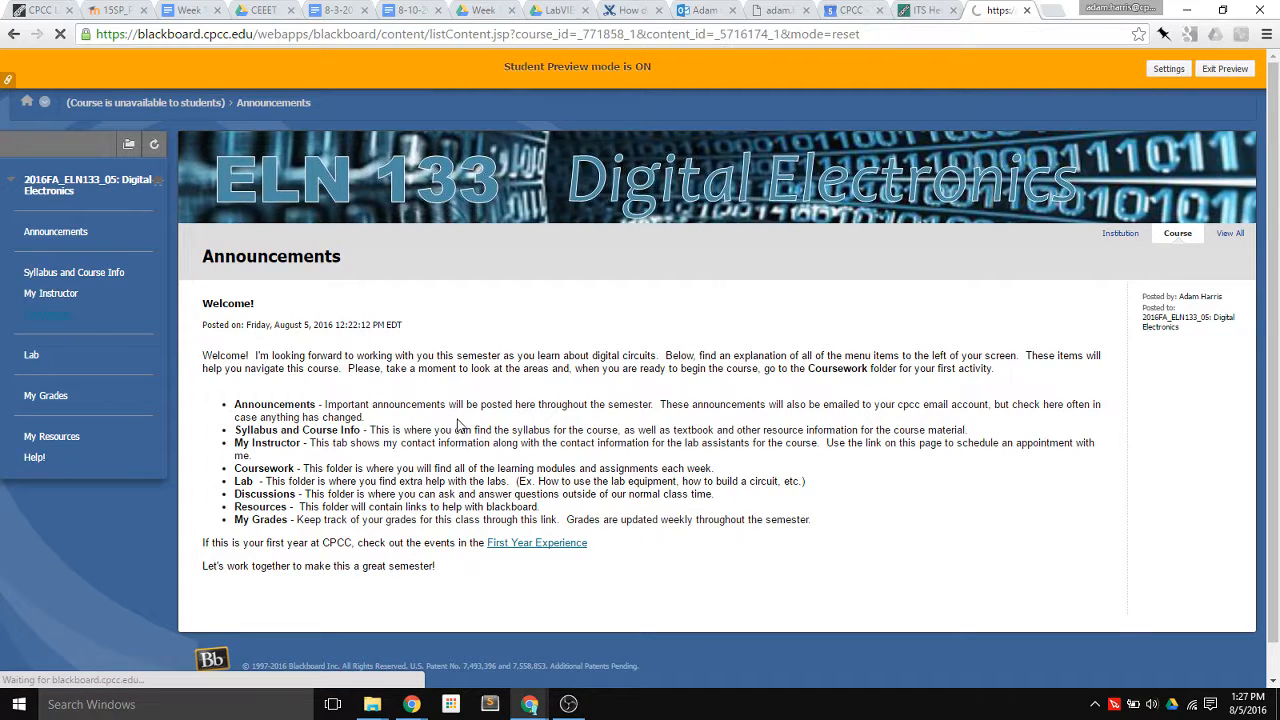
left_click(47, 314)
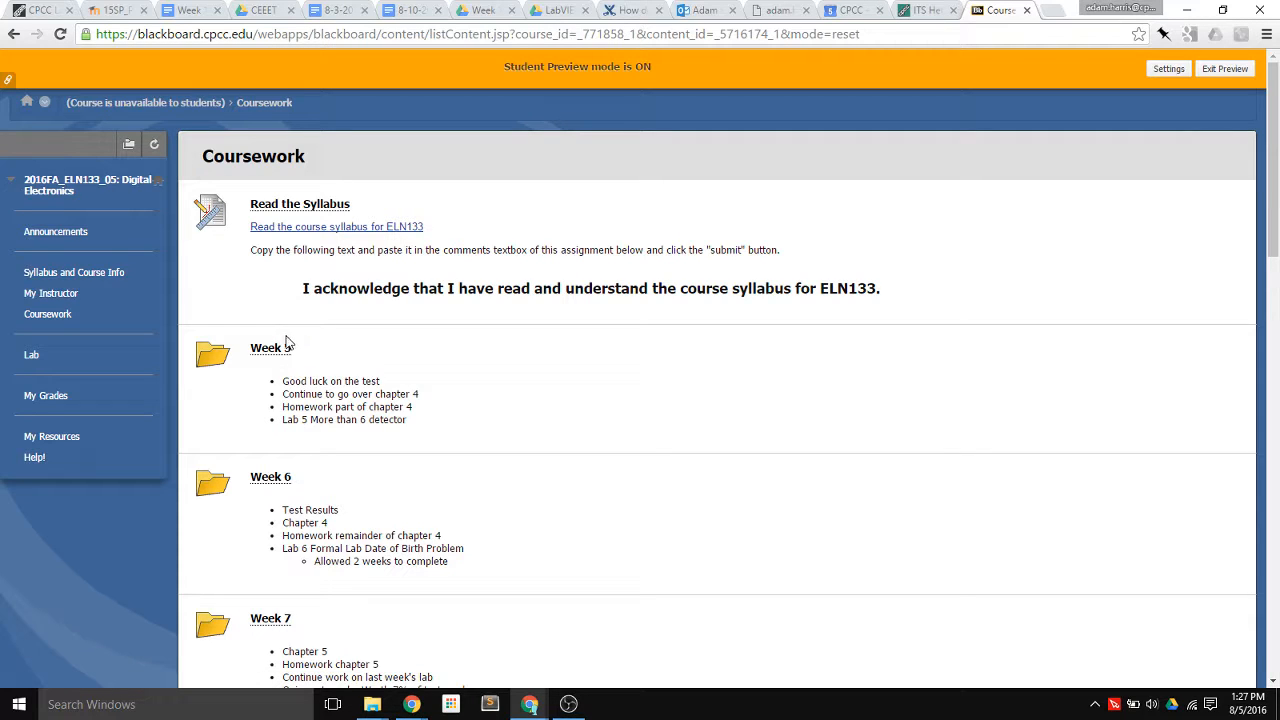
mouse_move(291, 338)
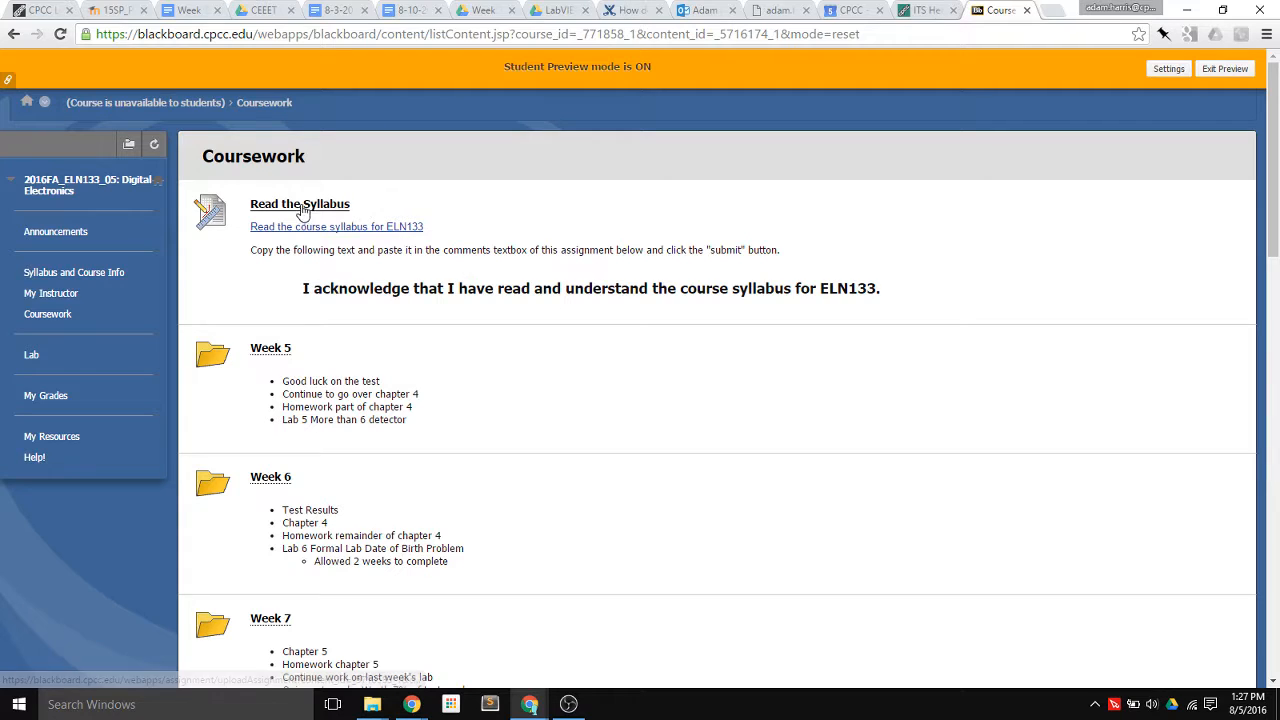
left_click(299, 204)
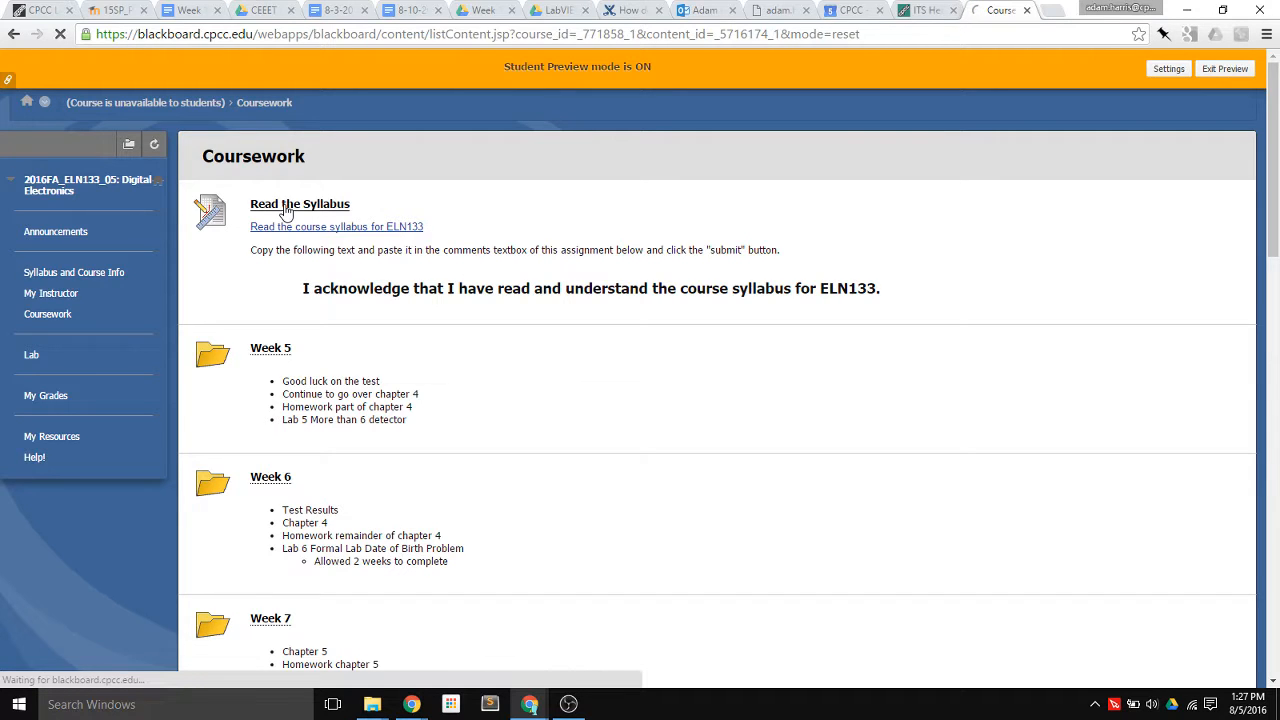
- Submit Read the Syllabus with the copied acknowledgement sentence pasted into Comments
left_click(299, 204)
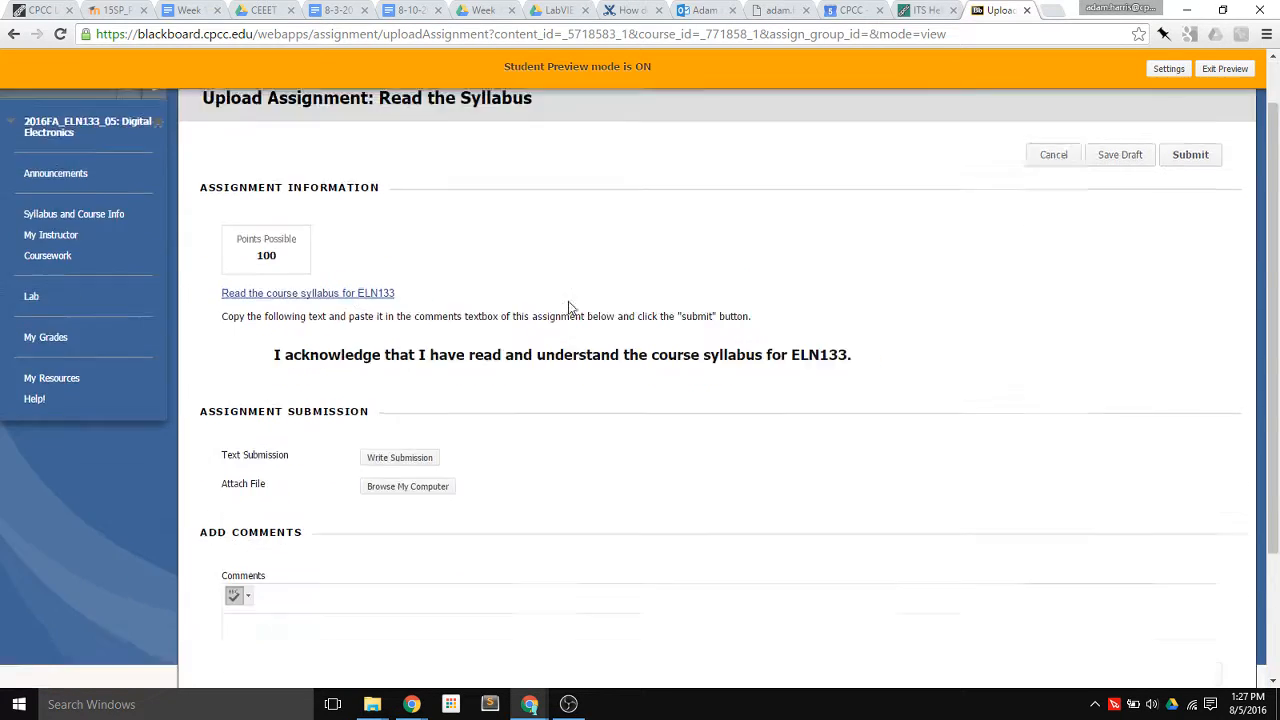
scroll("down", 3)
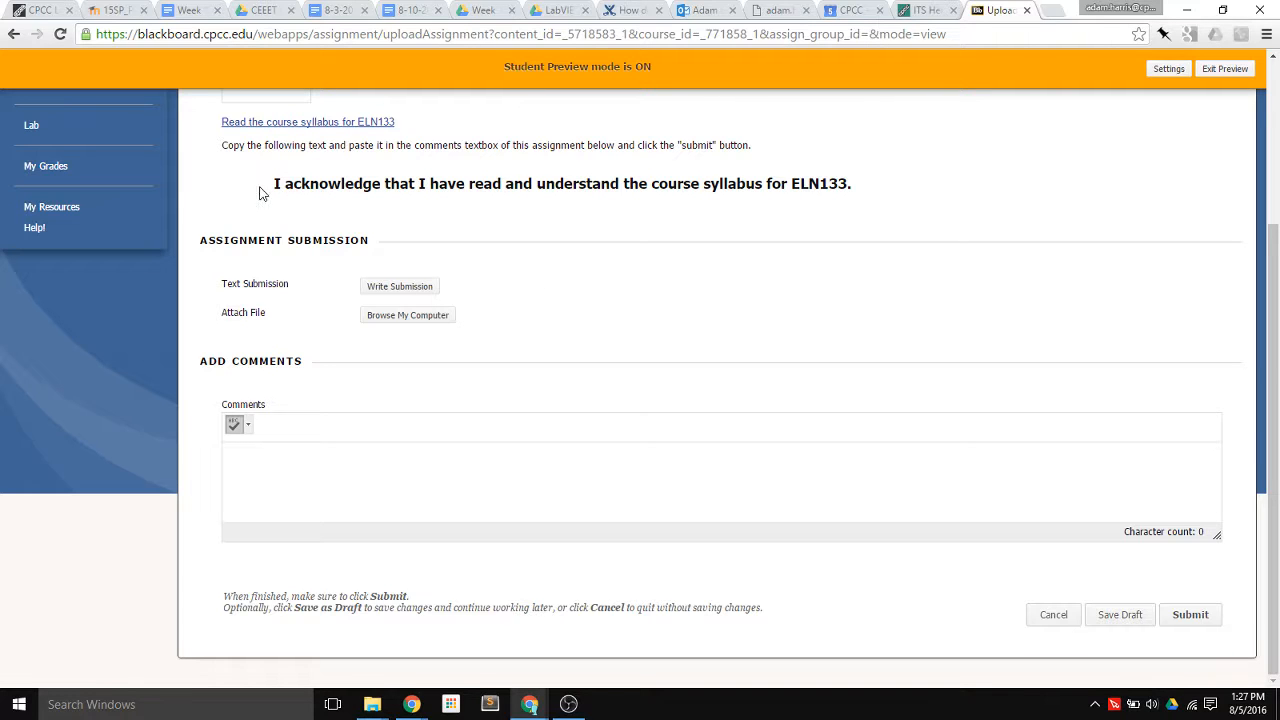
left_click_drag(272, 183, 848, 183)
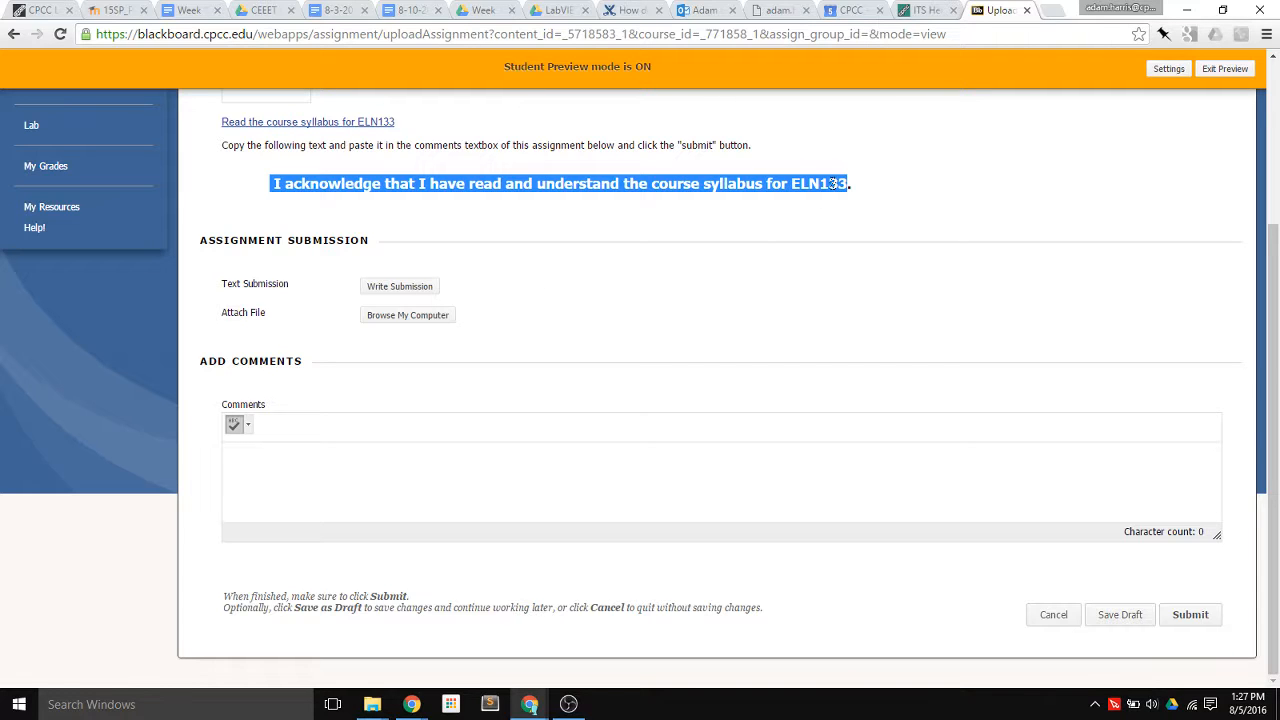
left_click(616, 461)
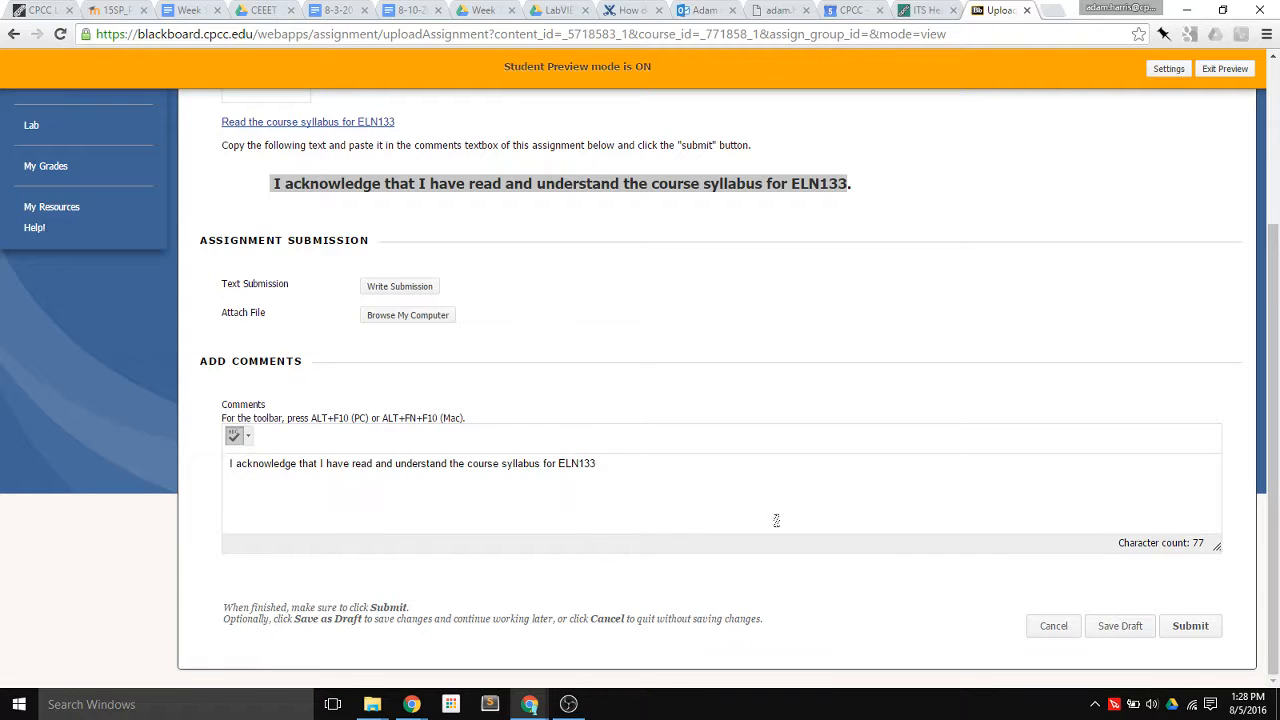
mouse_move(562, 524)
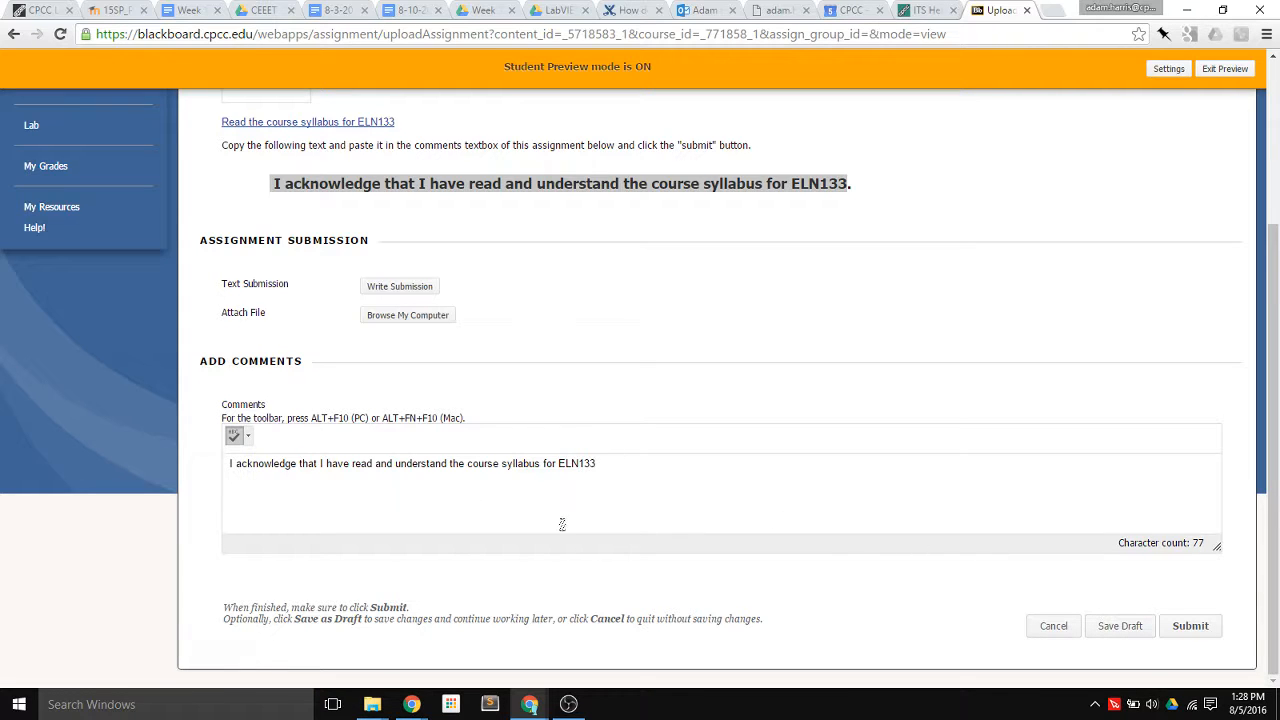
left_click(1189, 626)
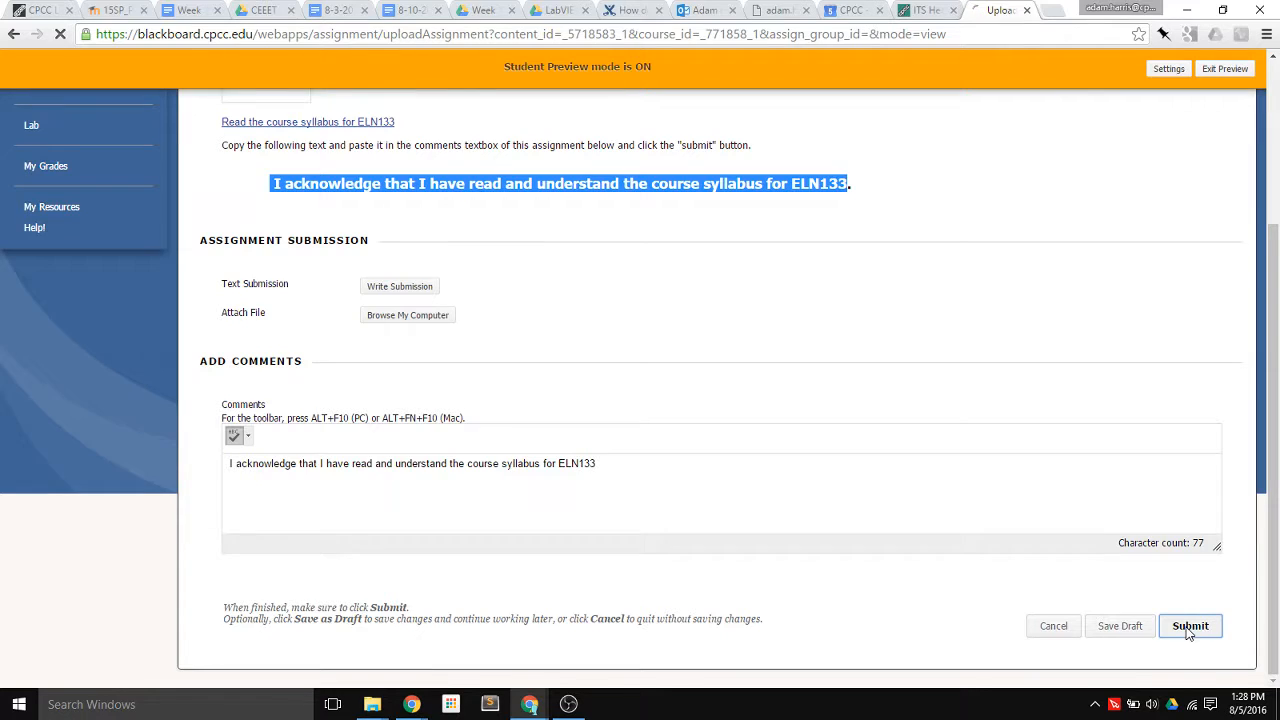
left_click(1190, 626)
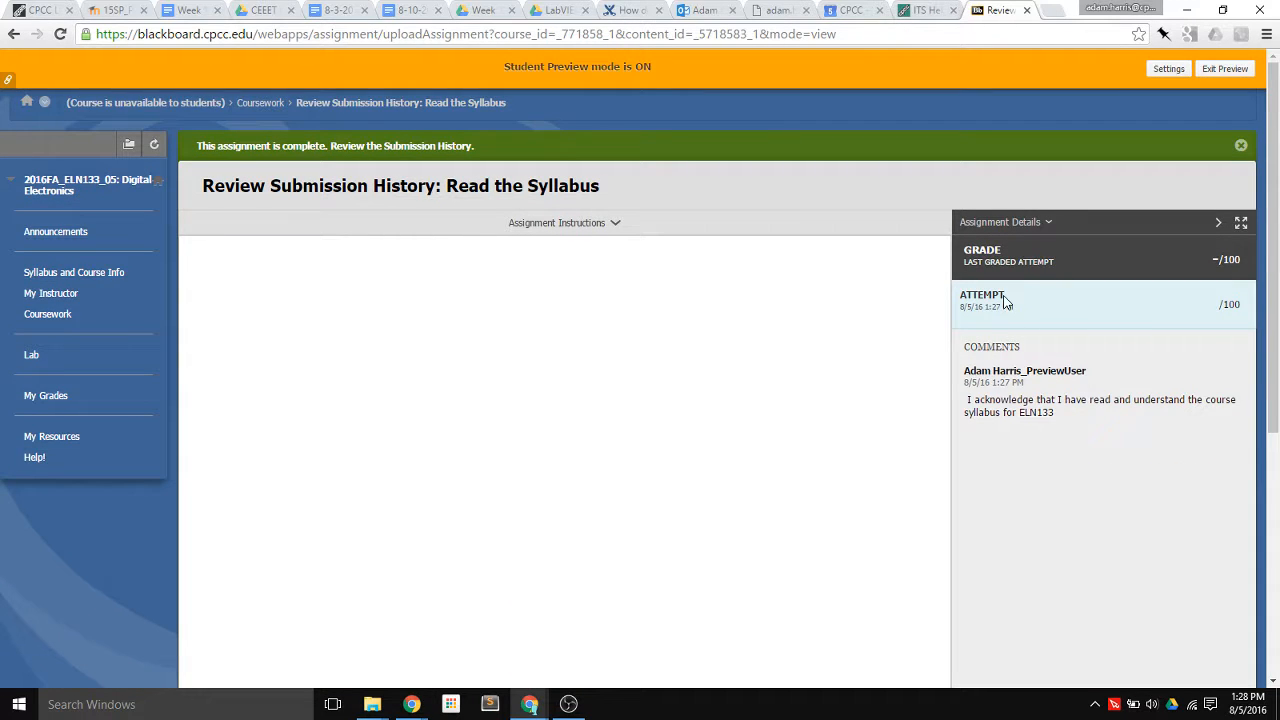
mouse_move(965, 302)
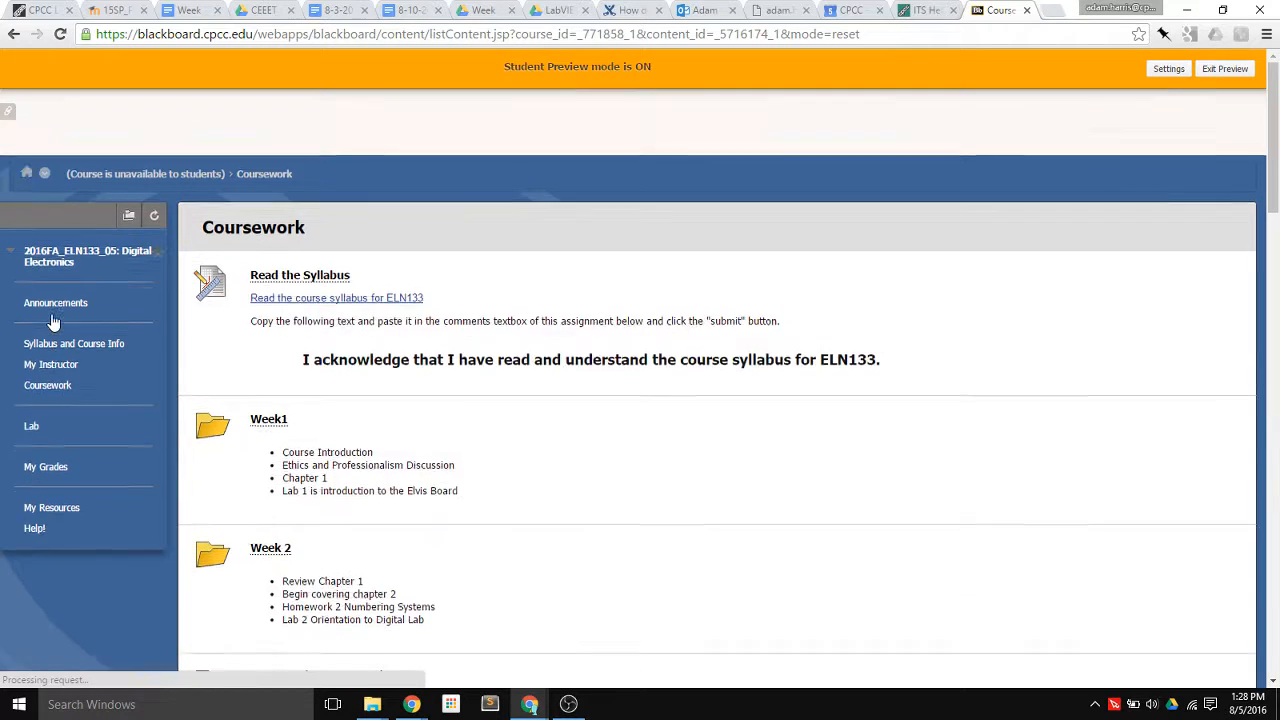
- Scroll Coursework to confirm Week1 onward now appear, then choose Exit Preview
scroll("down", 3)
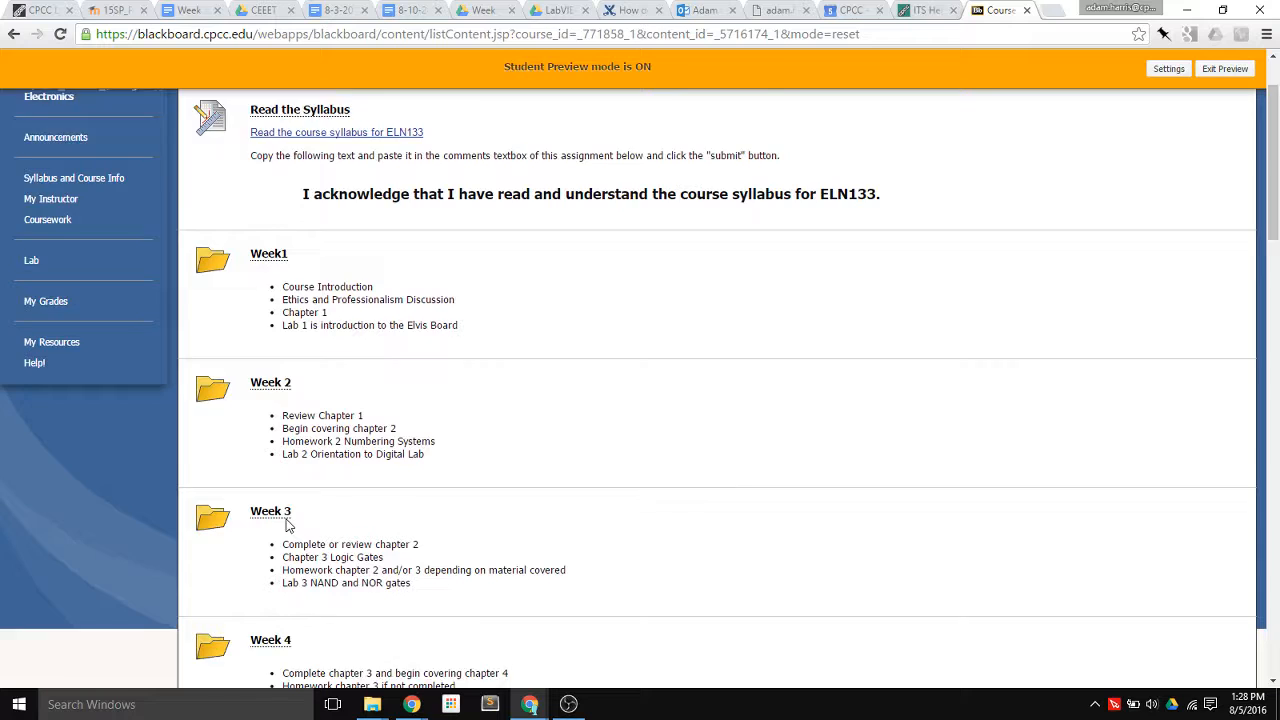
scroll("down", 3)
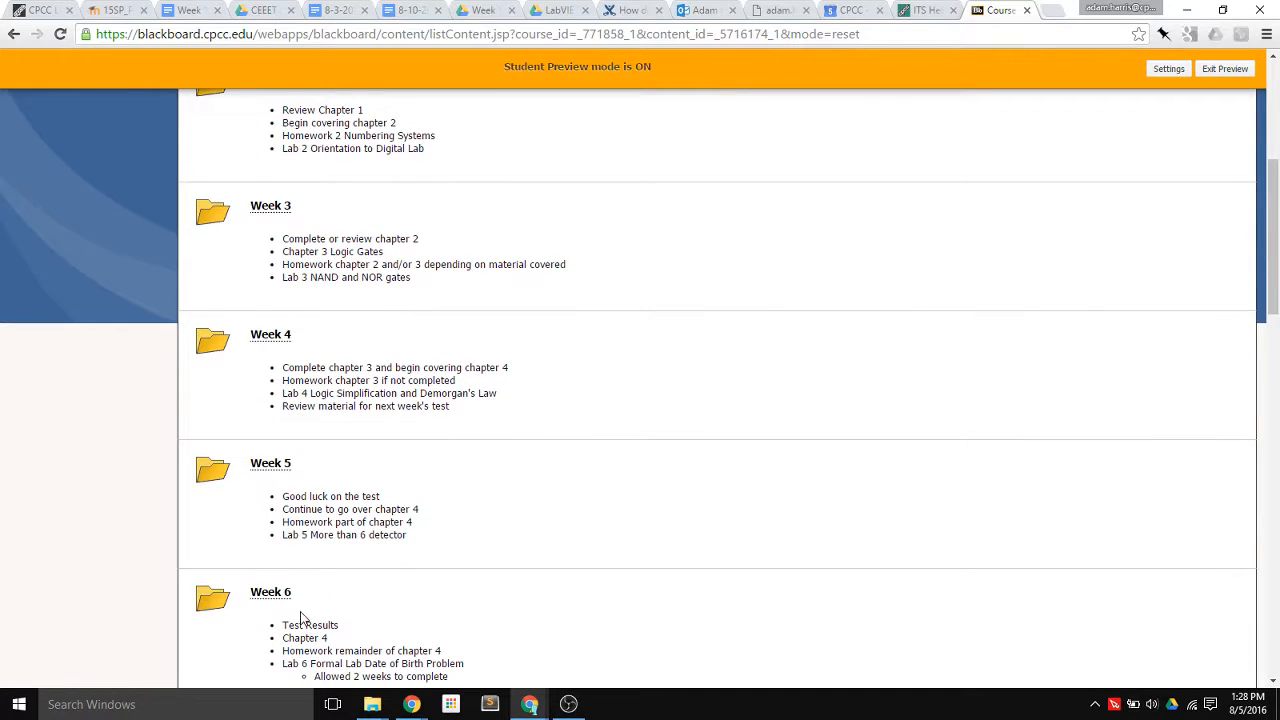
scroll("up", 3)
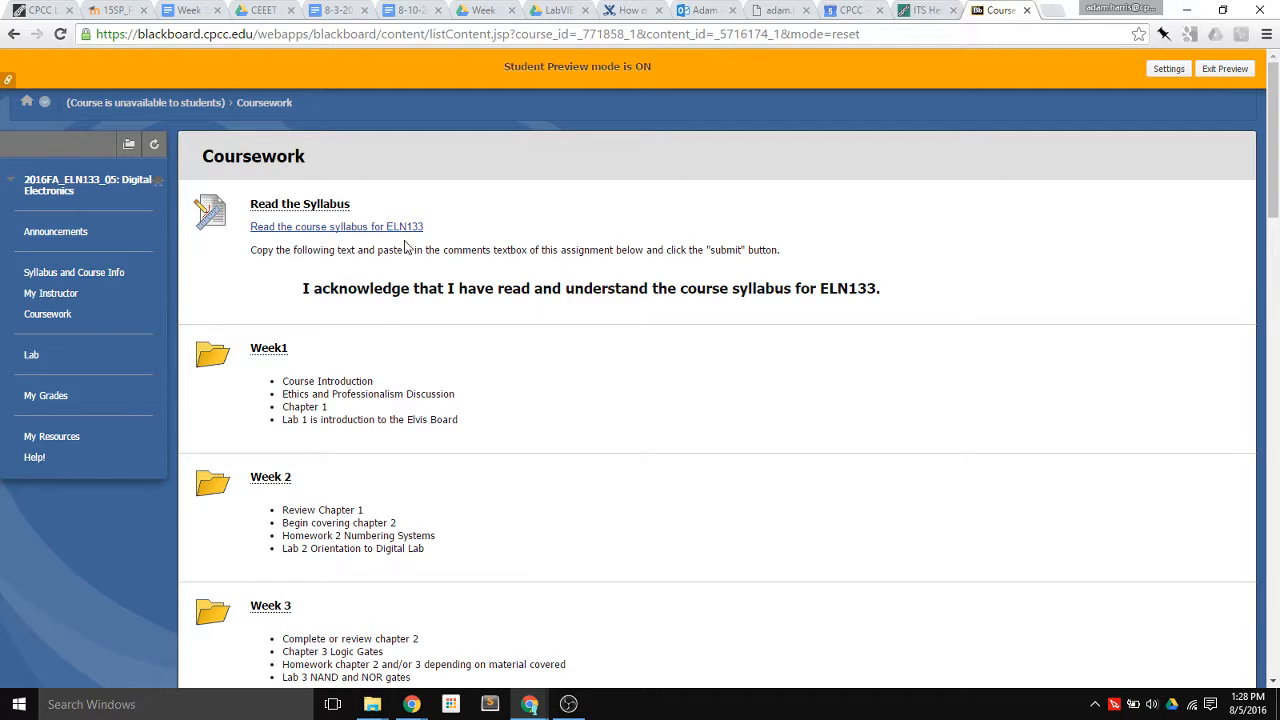
mouse_move(419, 270)
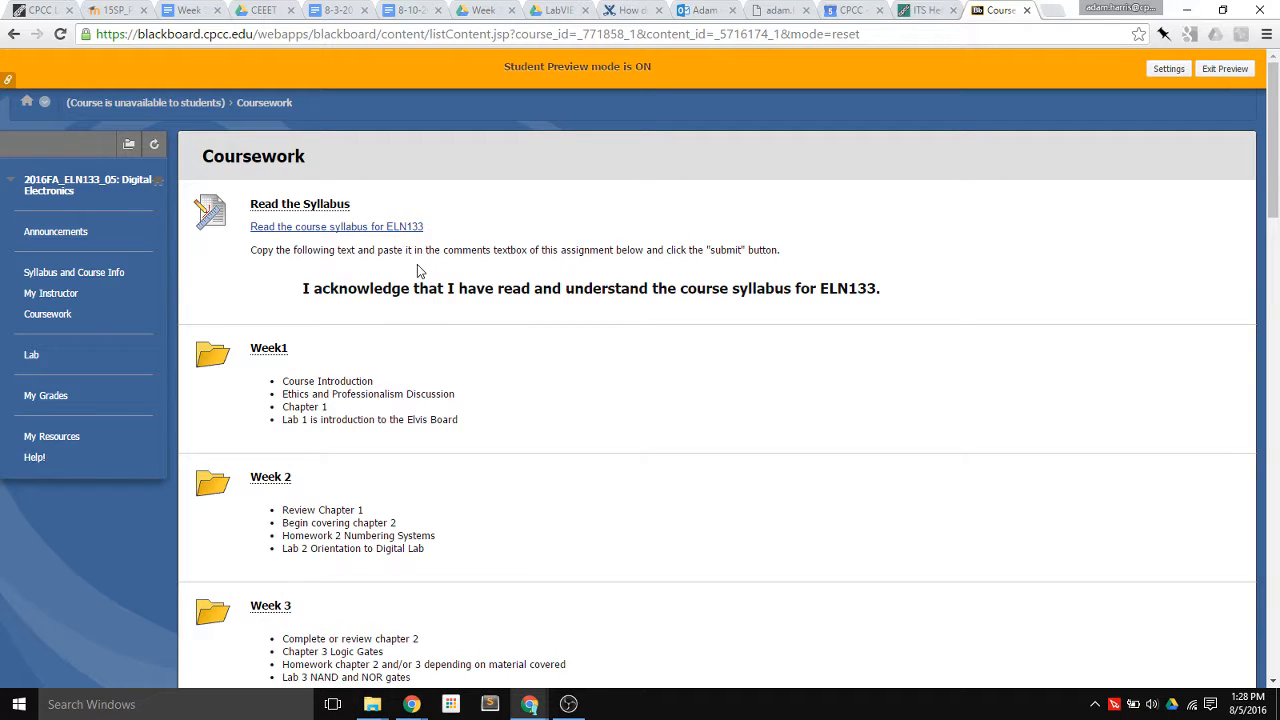
mouse_move(1228, 74)
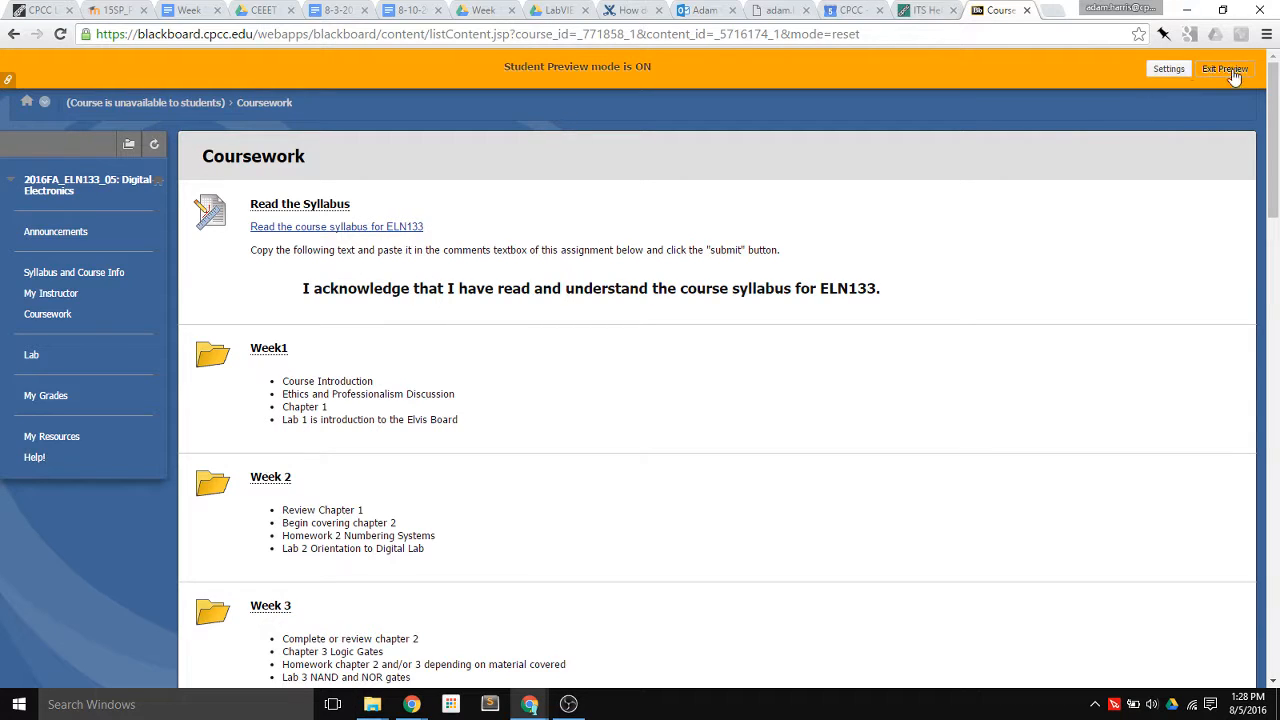
mouse_move(1227, 69)
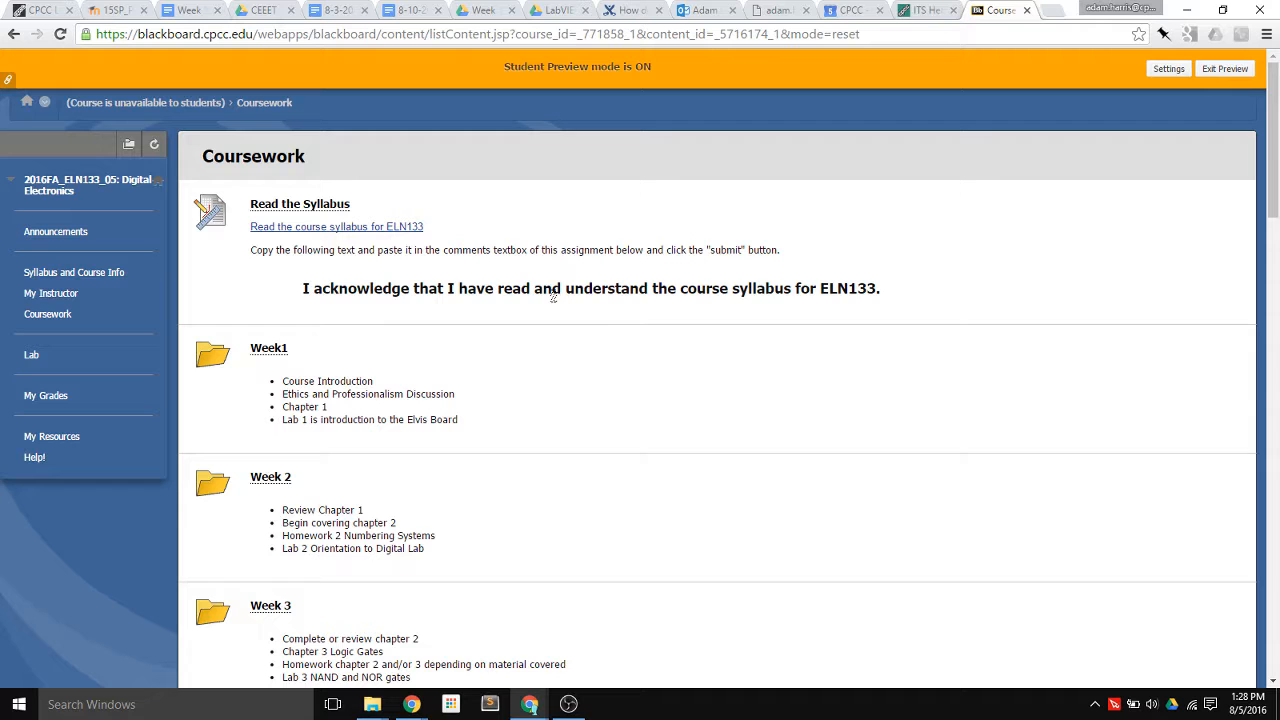
left_click(1224, 68)
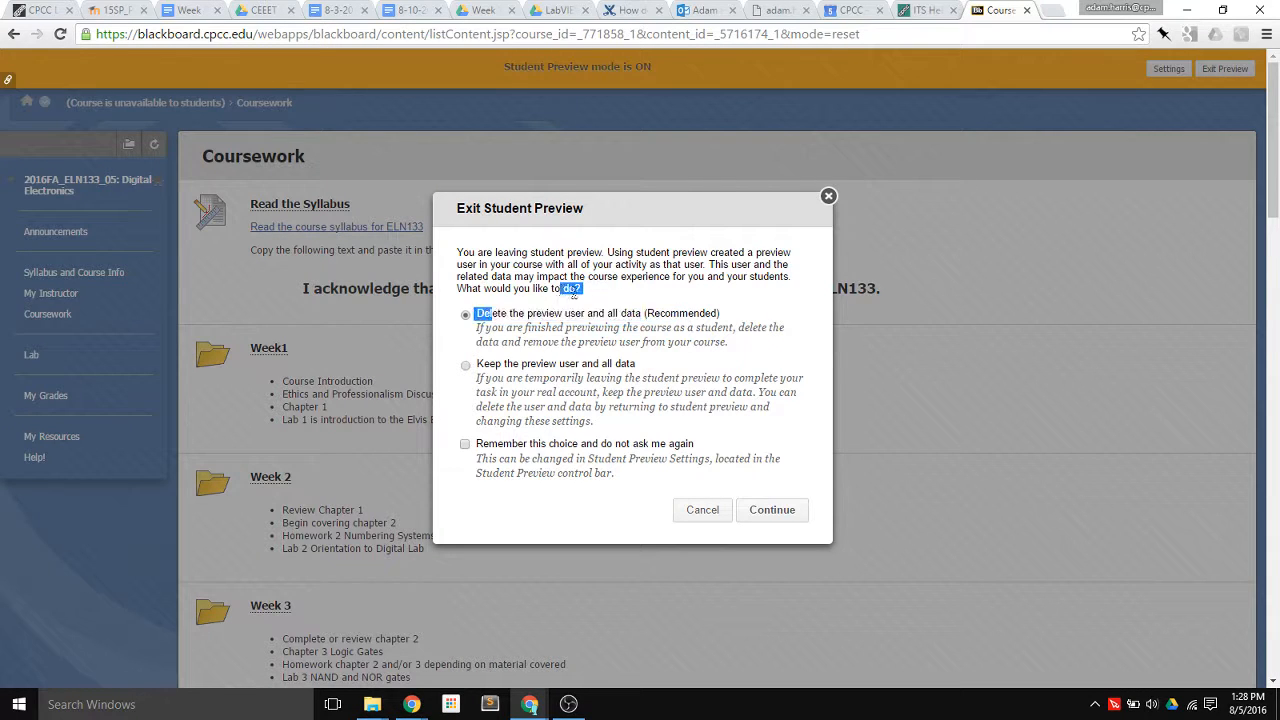
- Confirm exiting preview with 'Delete the preview user and all data' selected
left_click(772, 510)
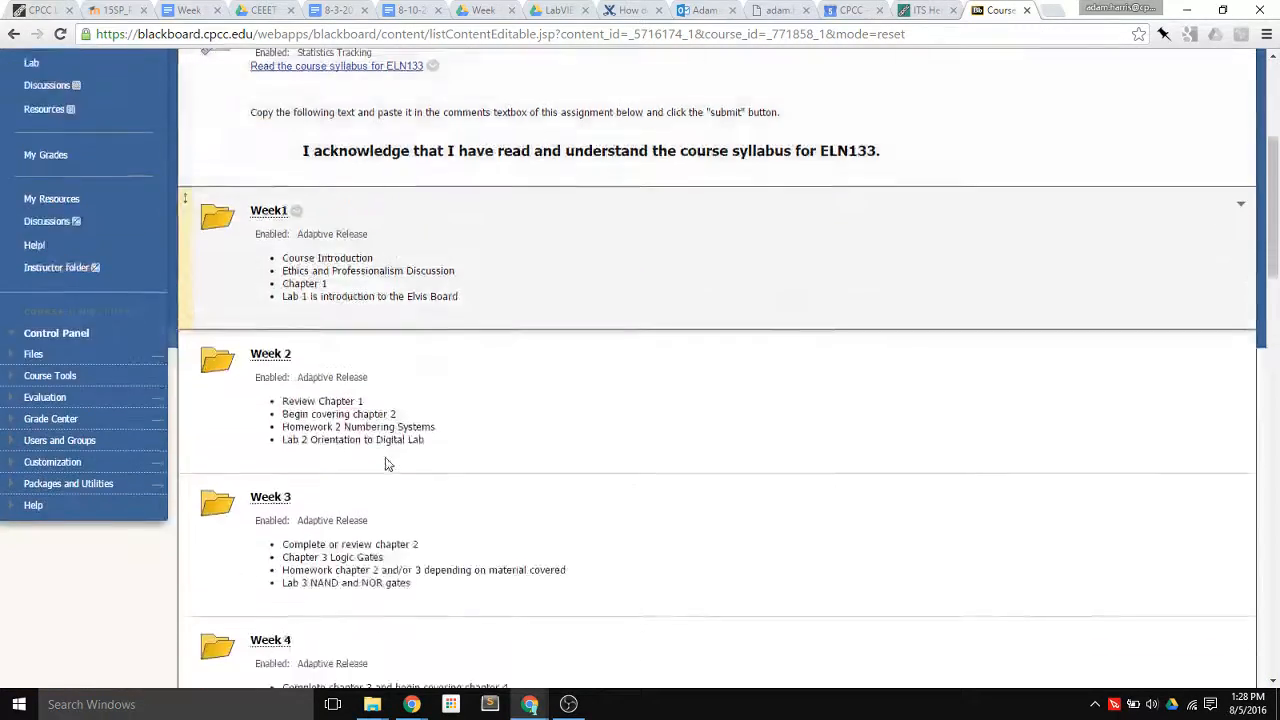
scroll("down", 3)
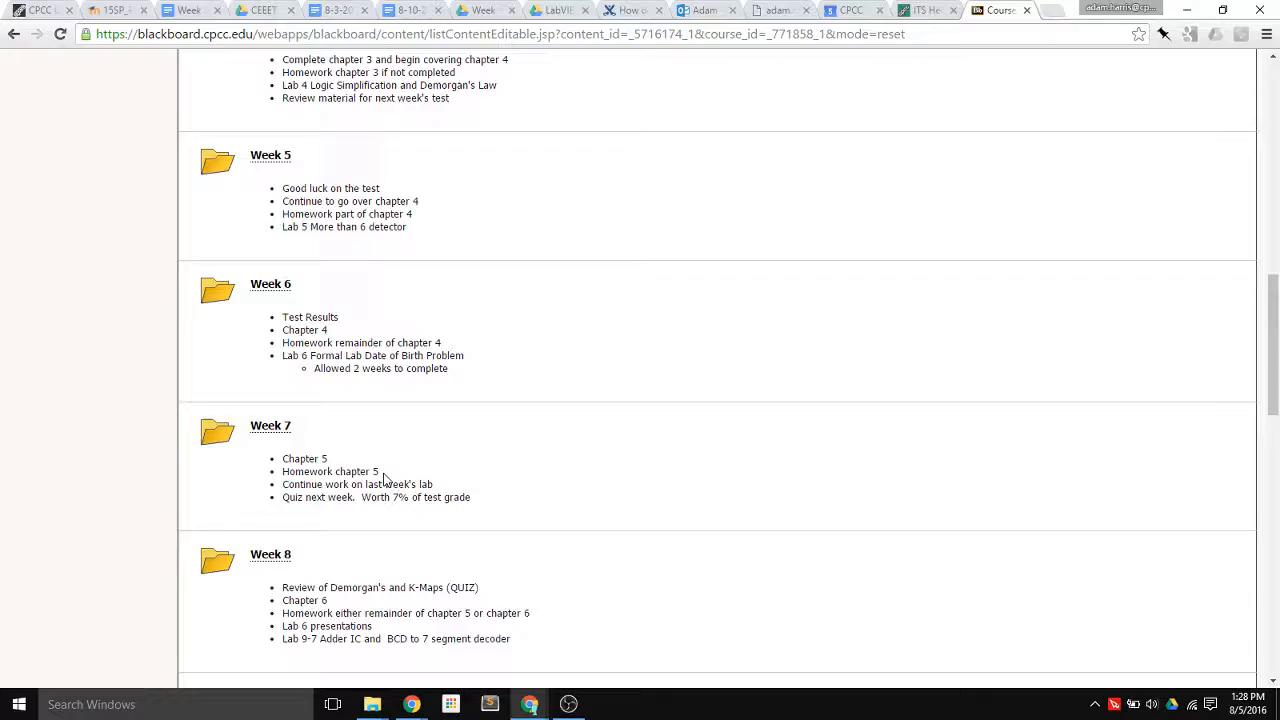